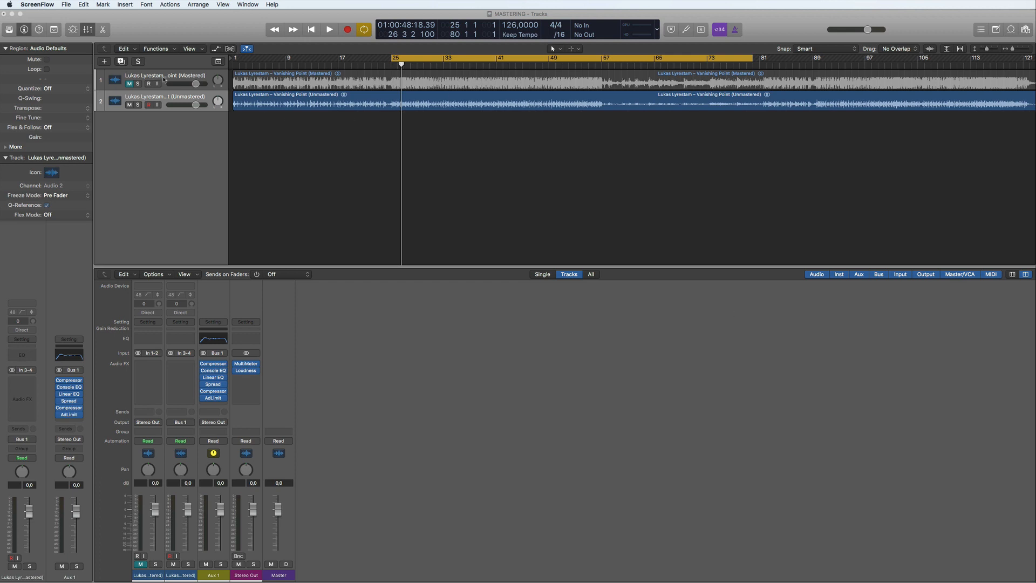
mouse_move(254, 133)
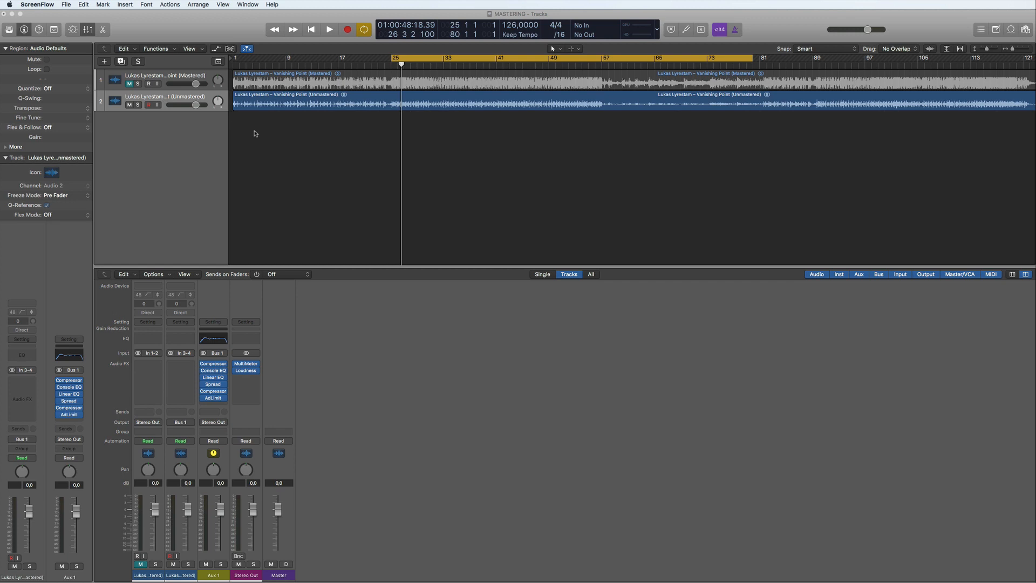
mouse_move(225, 117)
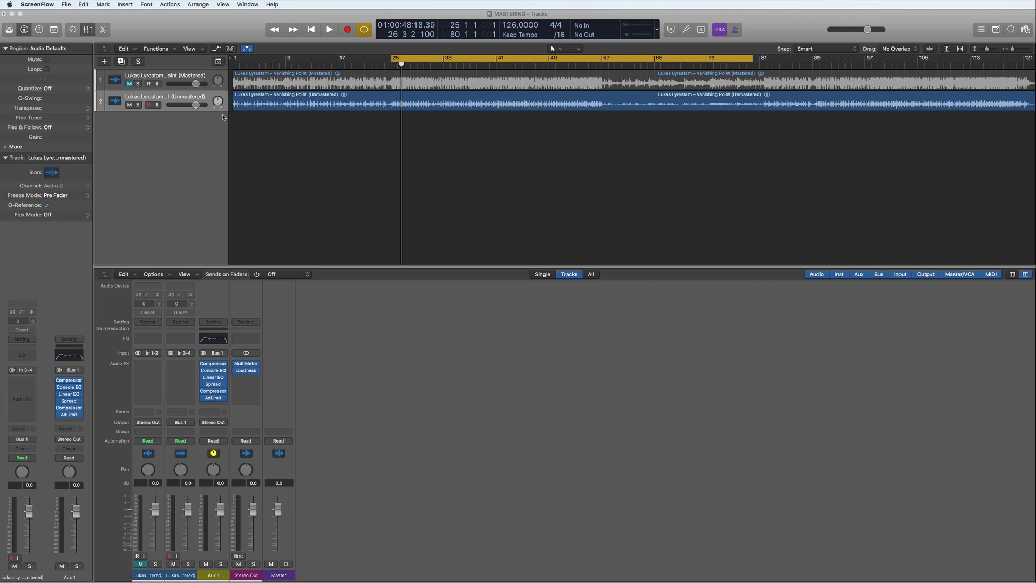
mouse_move(235, 141)
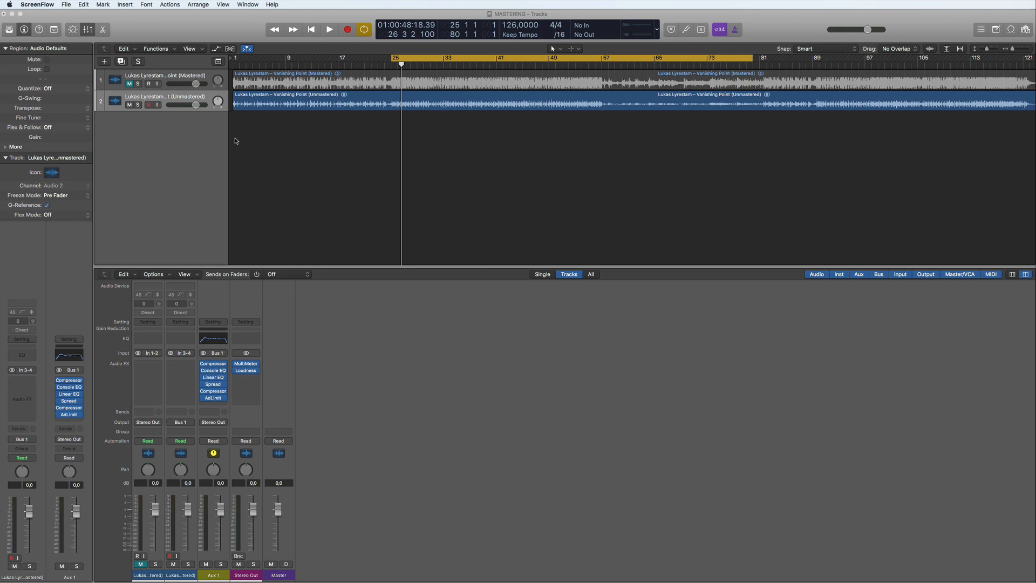
mouse_move(280, 138)
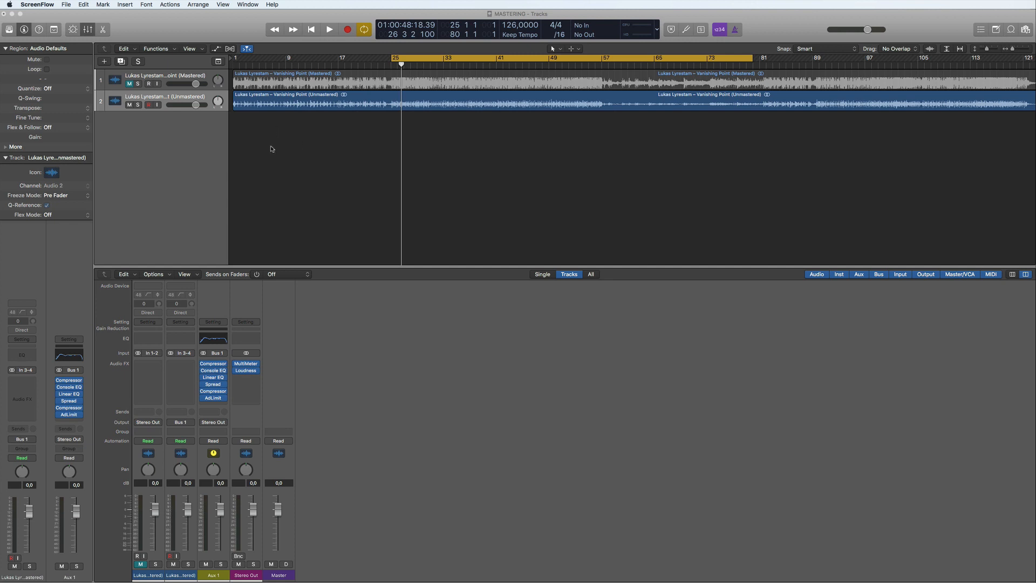
mouse_move(277, 145)
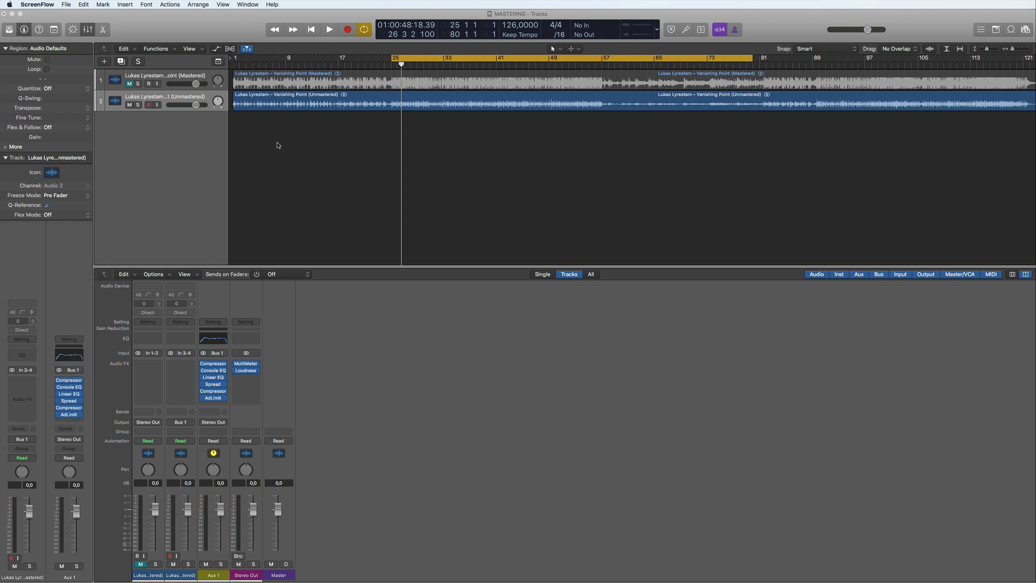
mouse_move(263, 153)
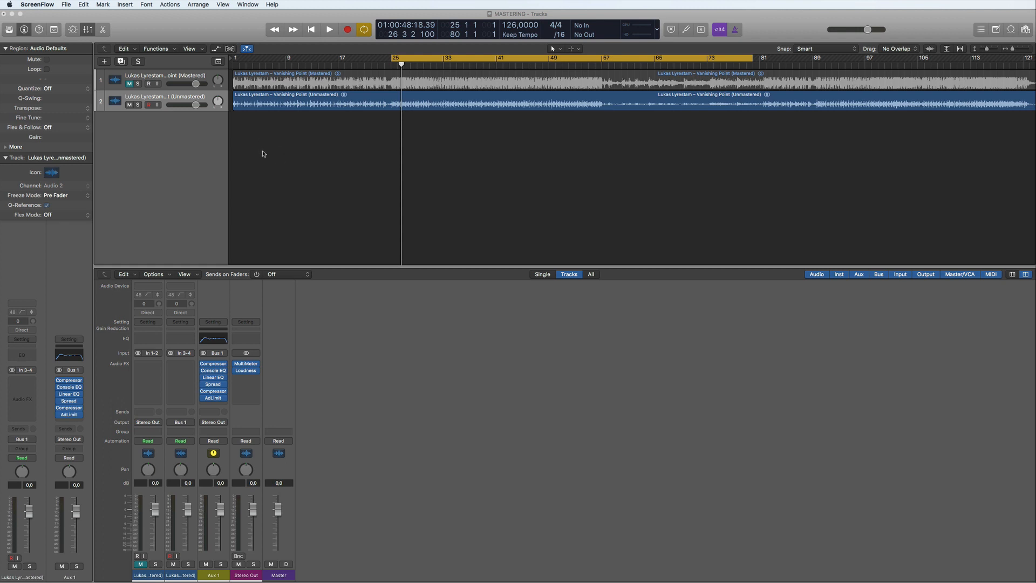
mouse_move(291, 162)
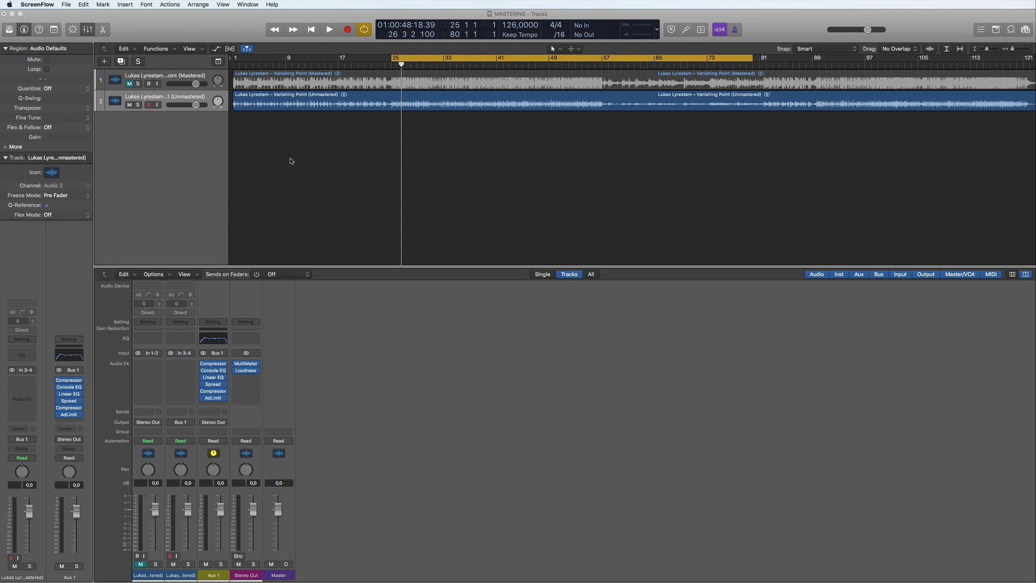
mouse_move(311, 124)
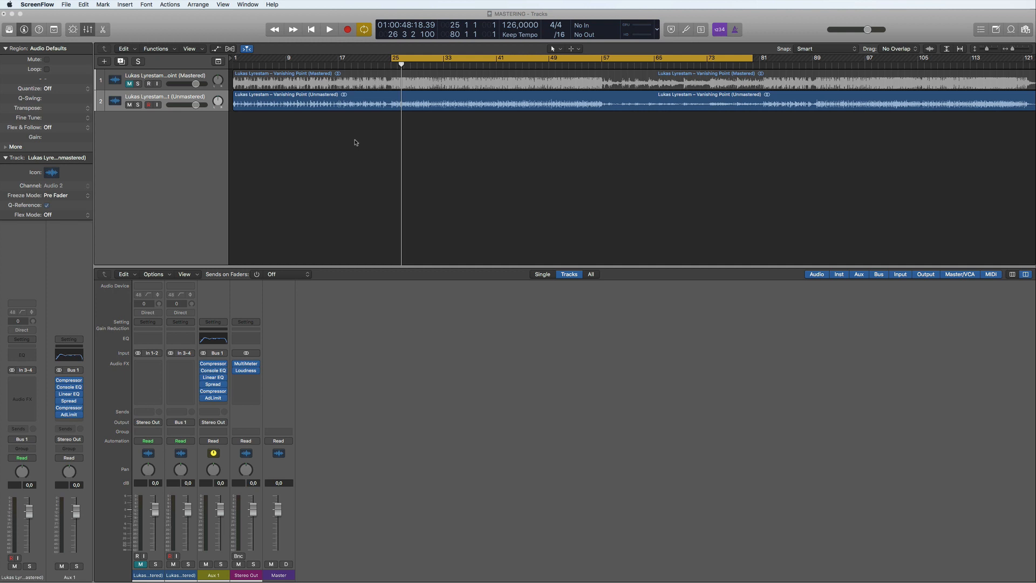
mouse_move(359, 144)
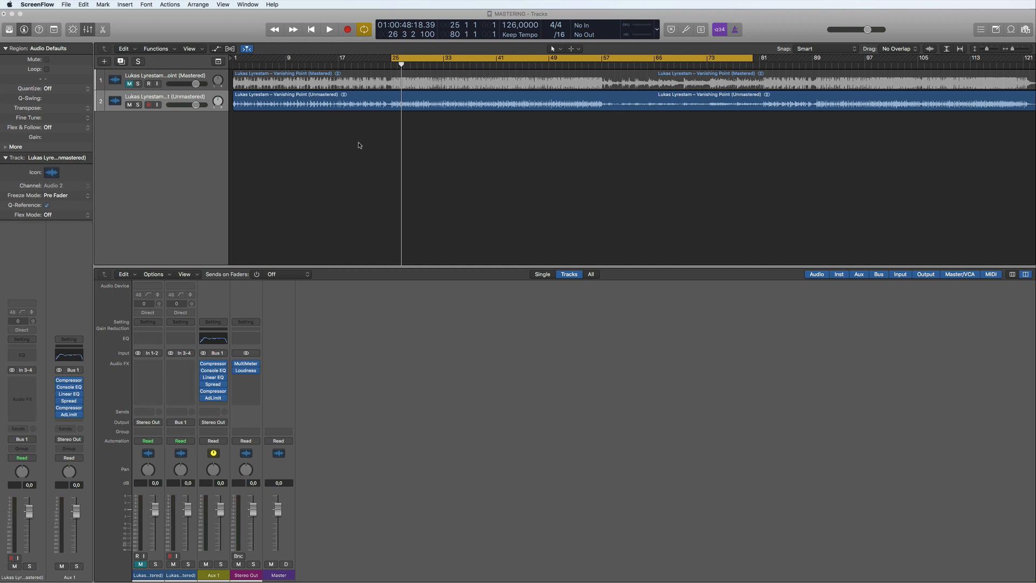
mouse_move(349, 142)
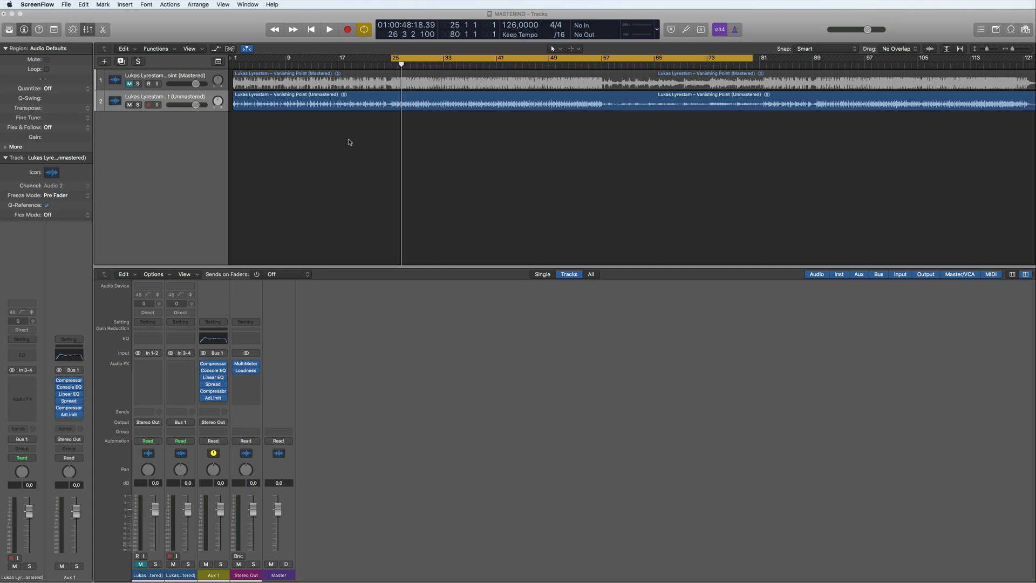
mouse_move(351, 165)
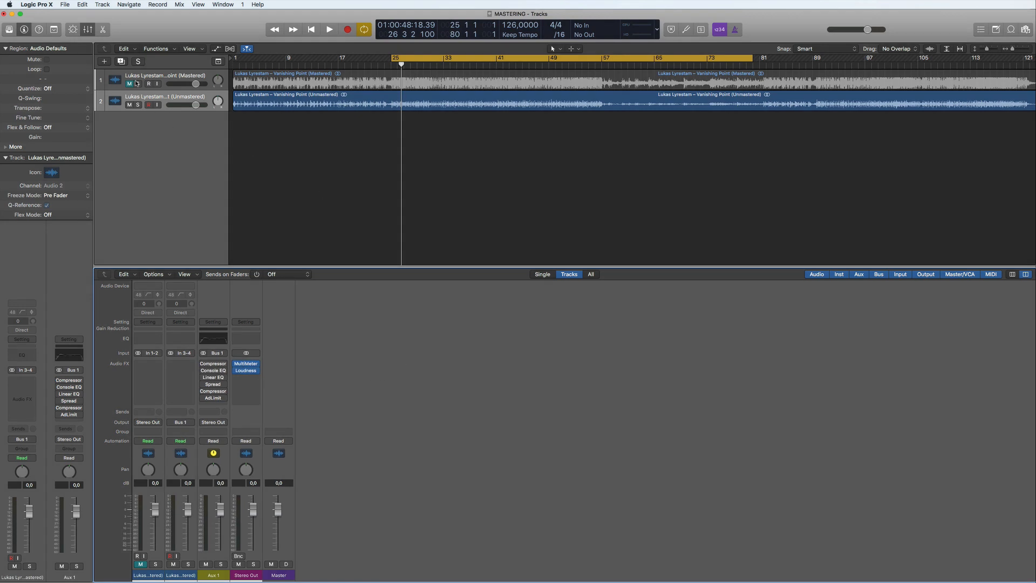
Step: Solo the Mastered reference, loop bars 34–49, and open the Stereo Out MultiMeter
left_click(139, 84)
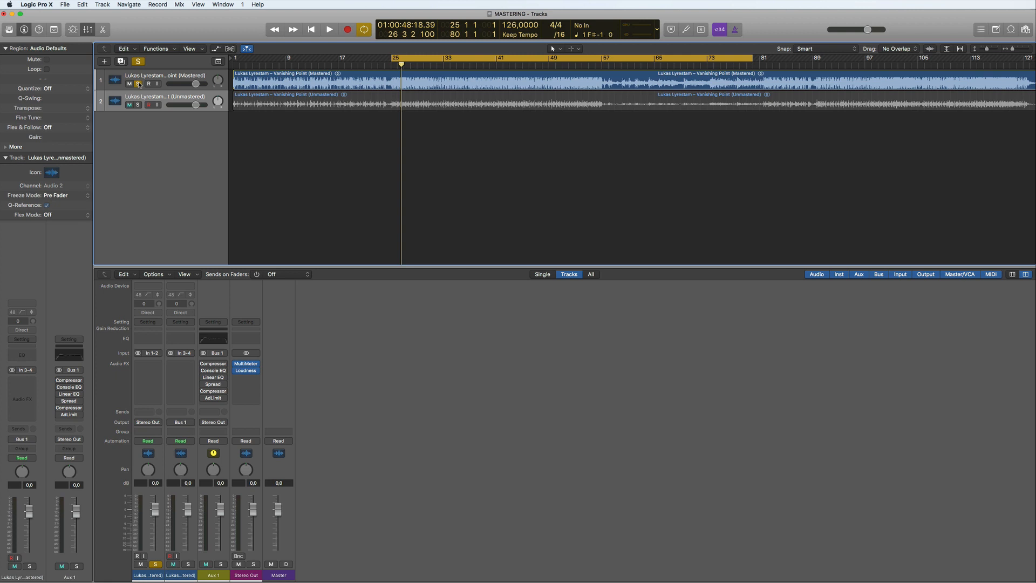
left_click(130, 104)
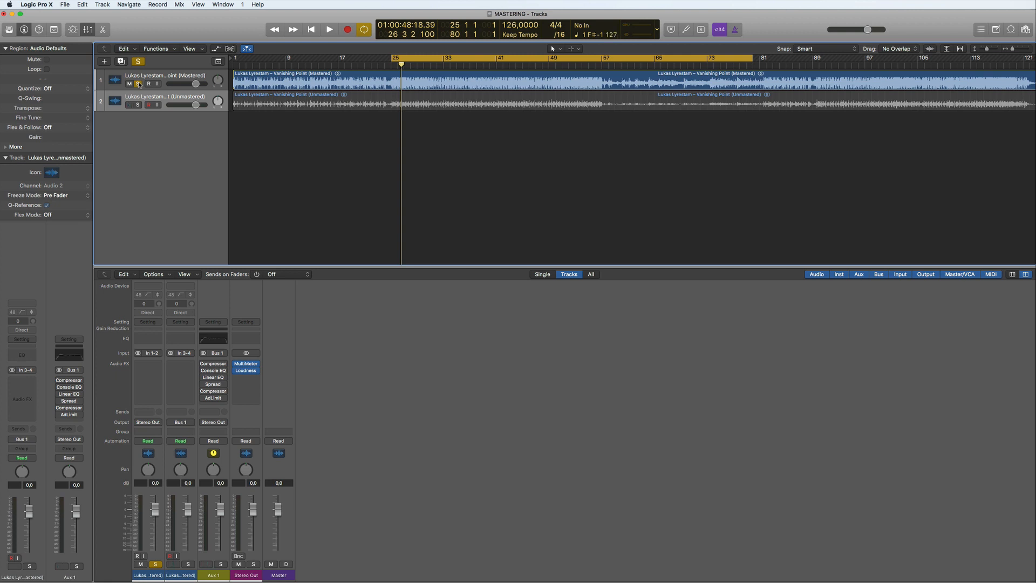
left_click(130, 105)
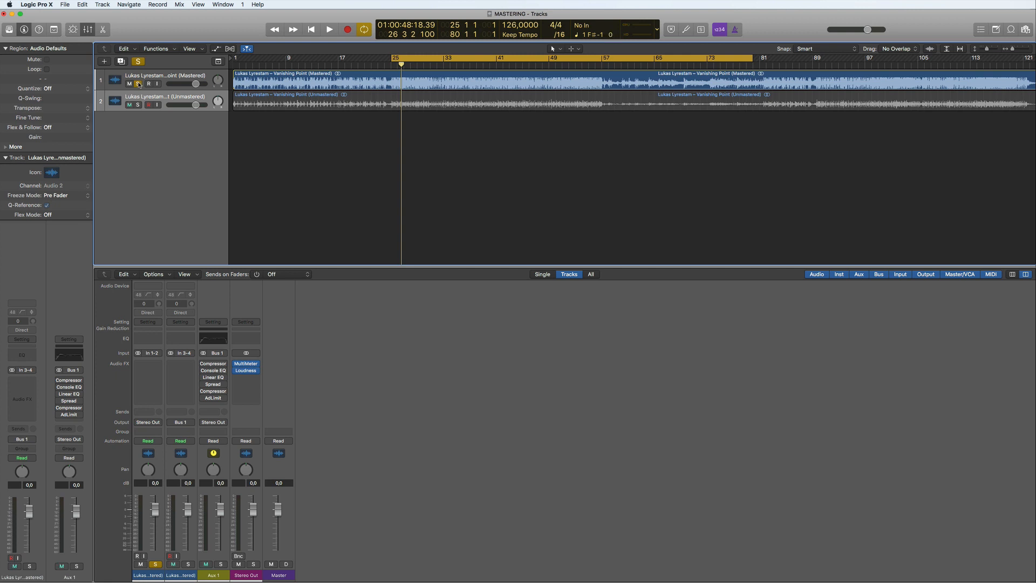
left_click(329, 29)
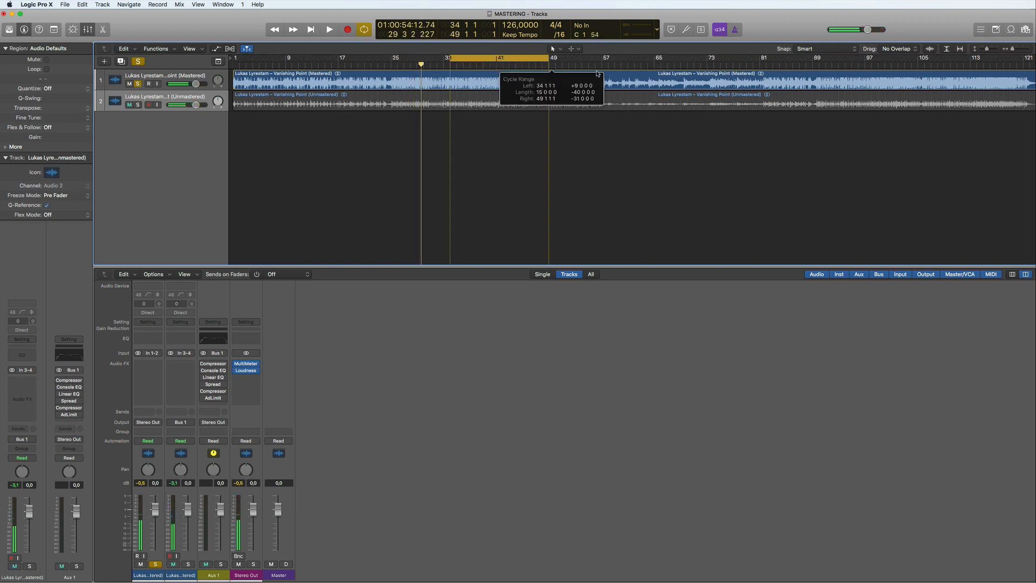
left_click(329, 30)
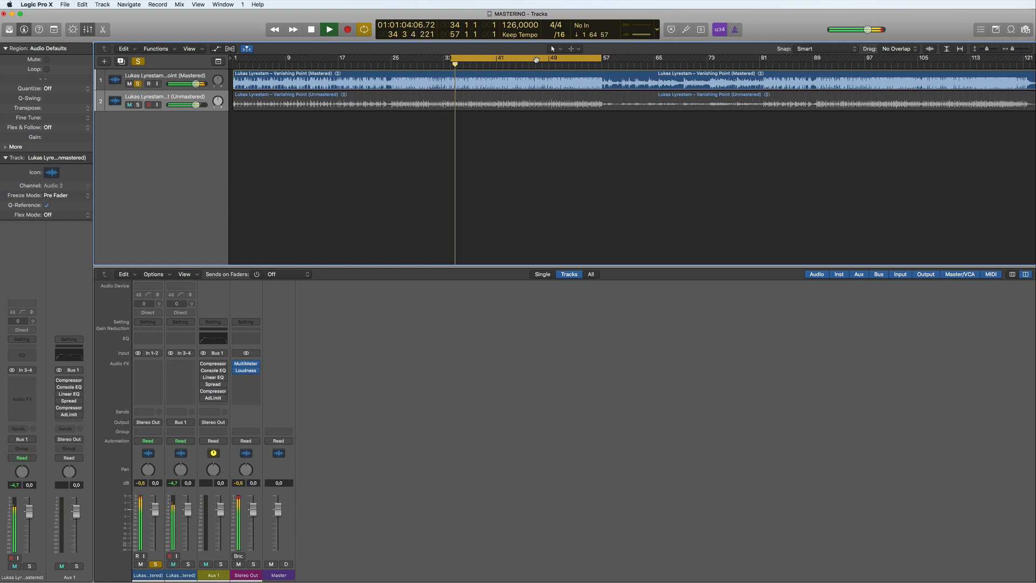
left_click(329, 29)
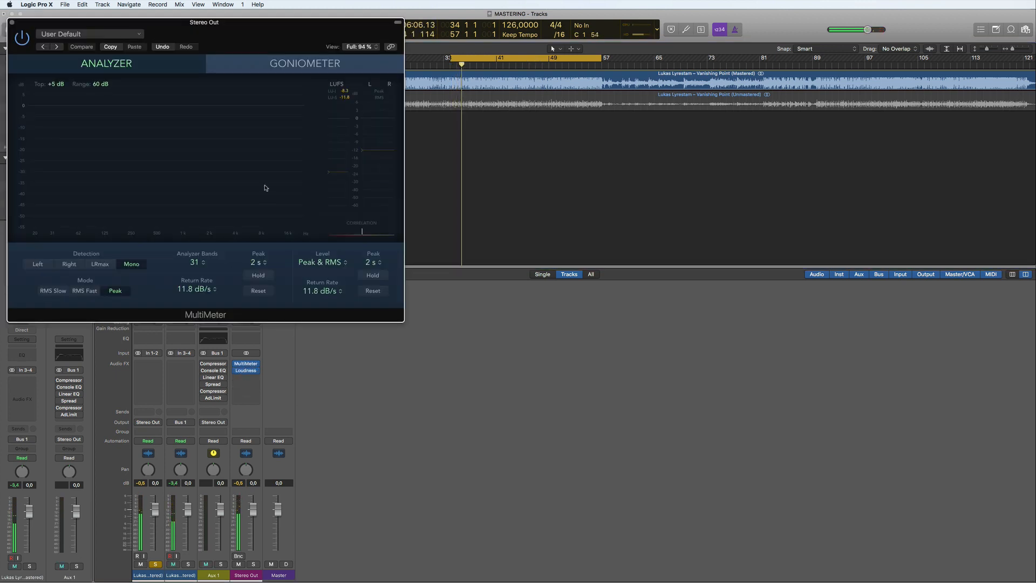
Step: Add a Loudness Meter beside the MultiMeter and play the reference, reading about −8 LUFS
left_click_drag(203, 22, 807, 125)
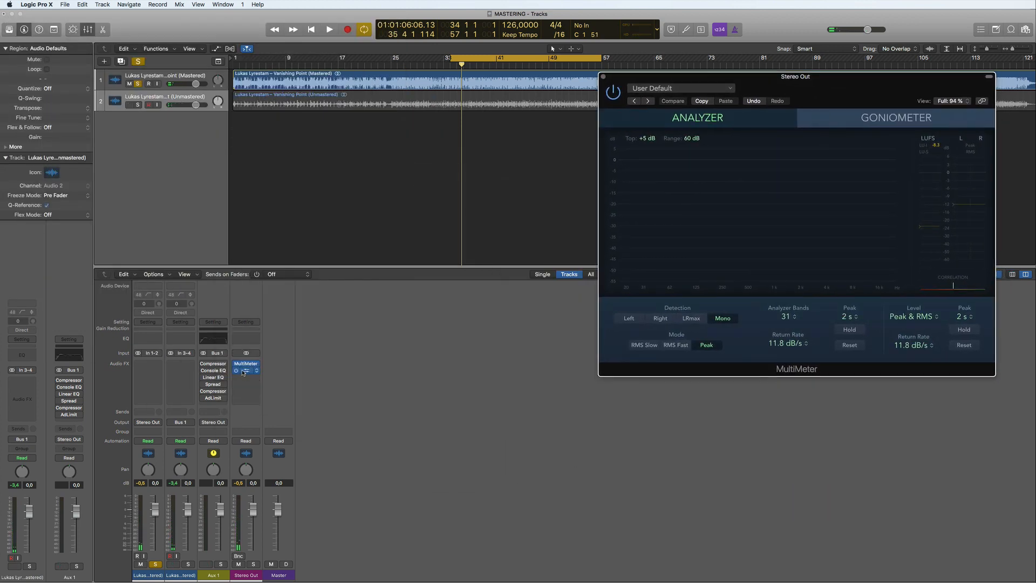
left_click(245, 370)
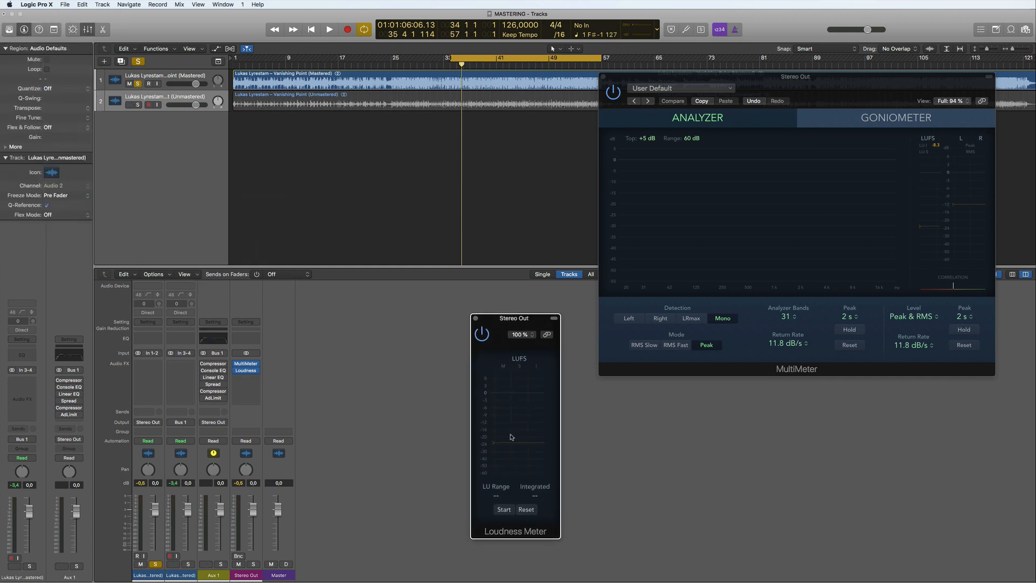
left_click(329, 30)
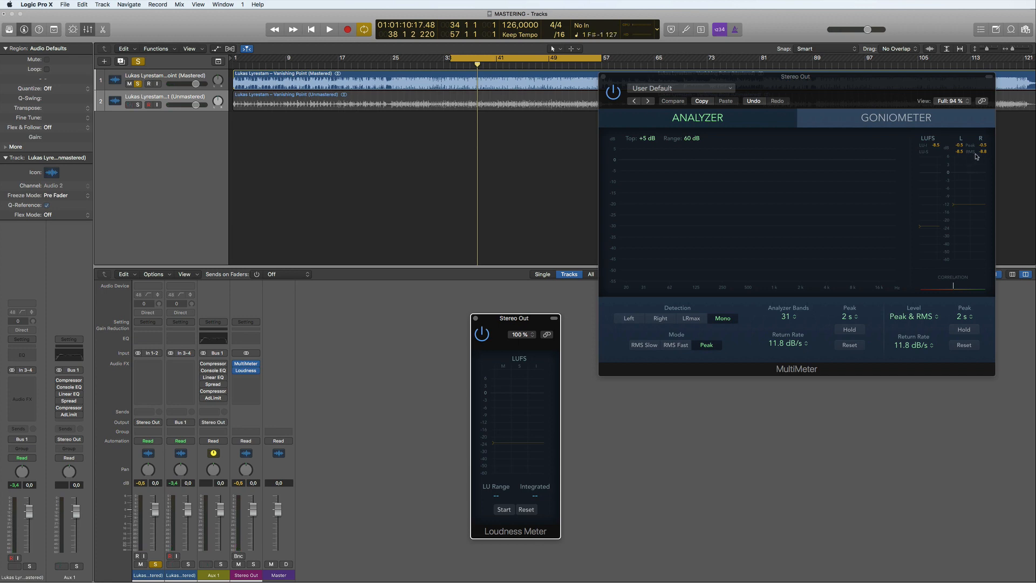
left_click(329, 29)
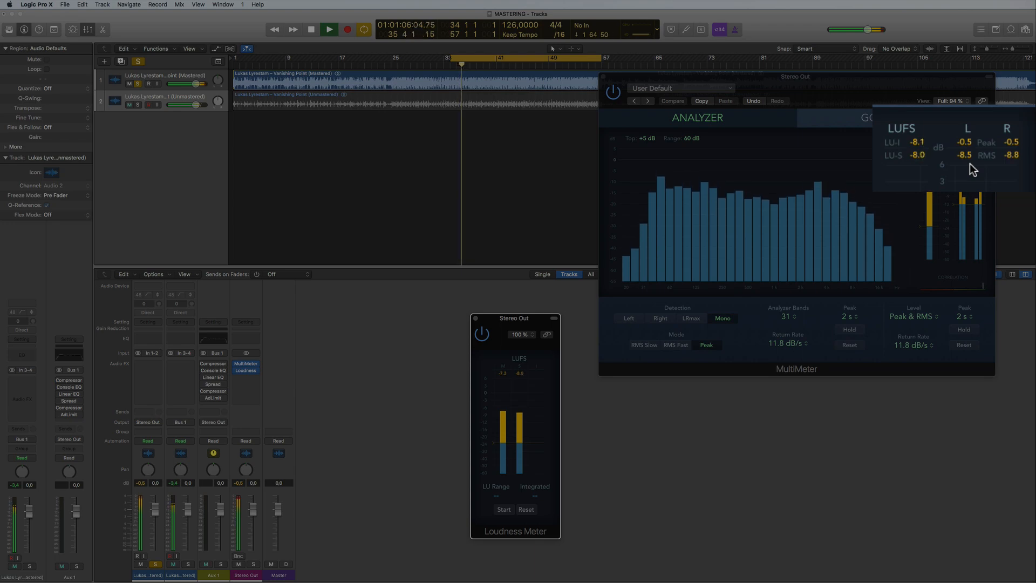
left_click(328, 29)
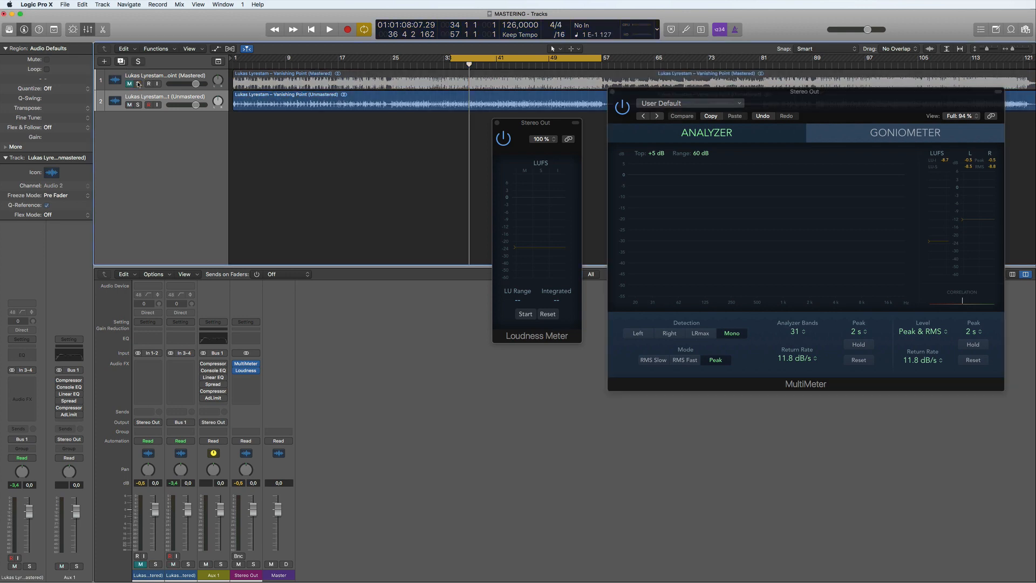
left_click(329, 29)
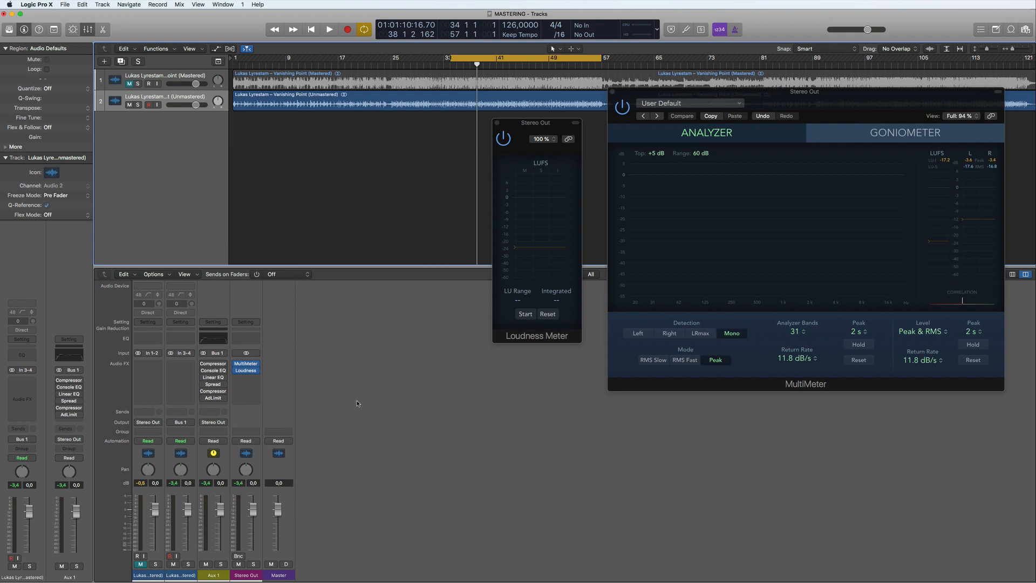
left_click(329, 29)
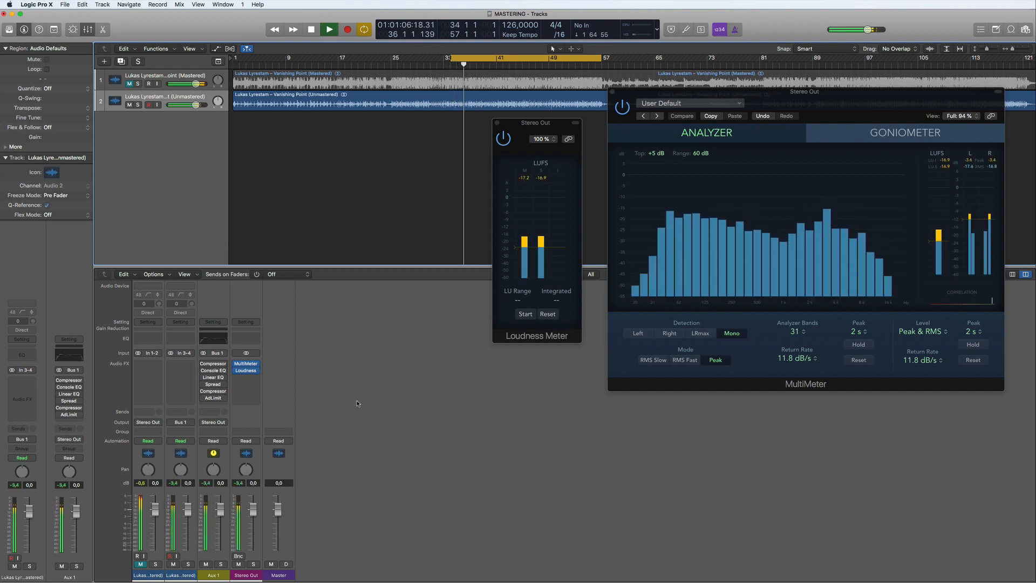
left_click(329, 29)
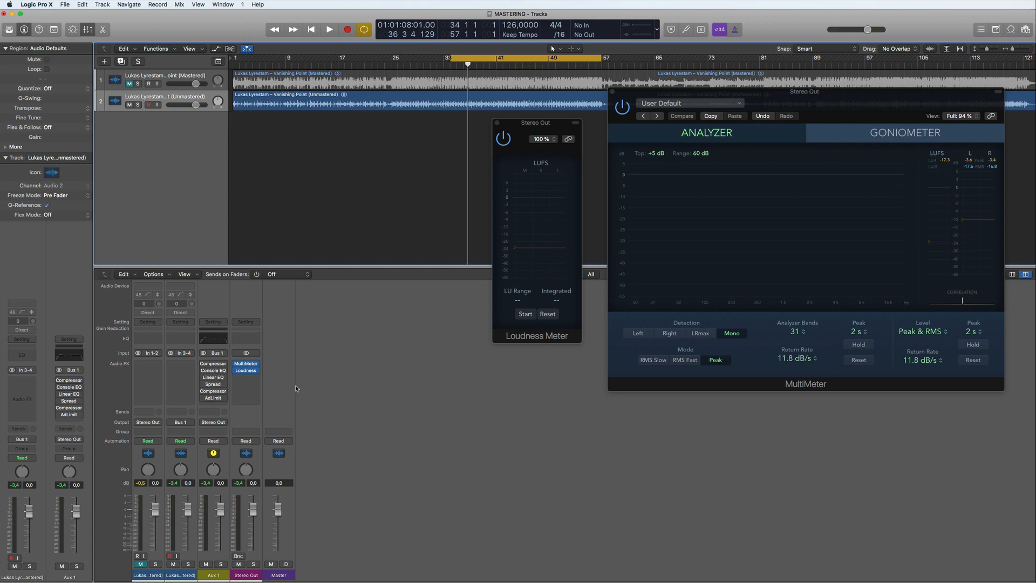
mouse_move(272, 357)
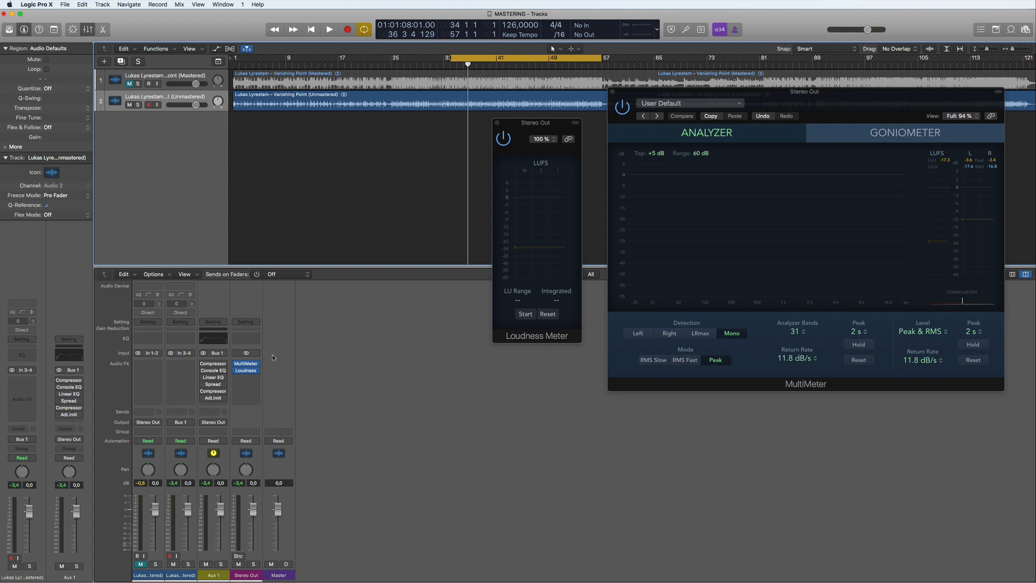
mouse_move(394, 82)
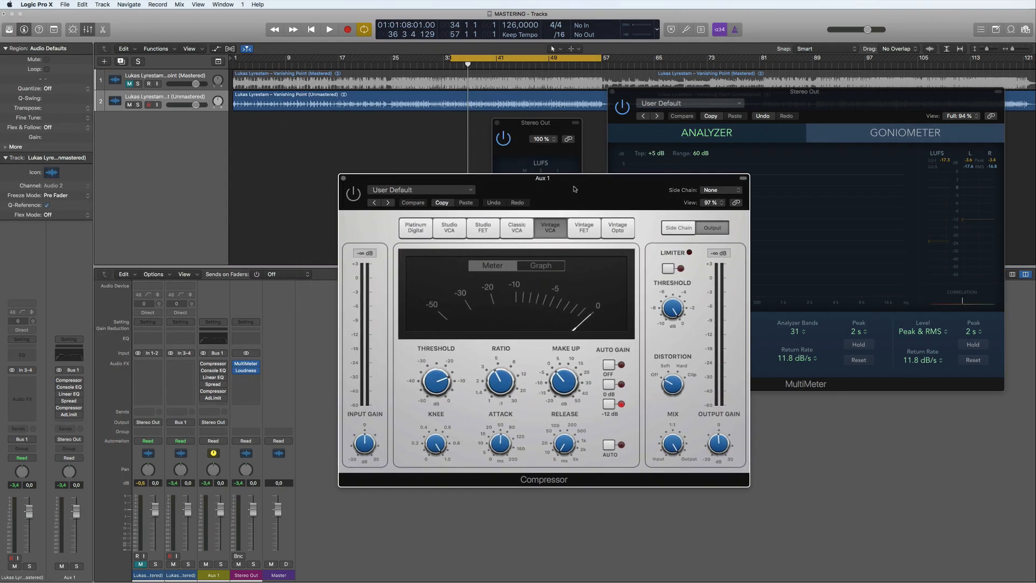
Step: Audition the track through the Aux 1 Vintage VCA compressor, toggling its bypass to compare
left_click_drag(542, 178, 527, 169)
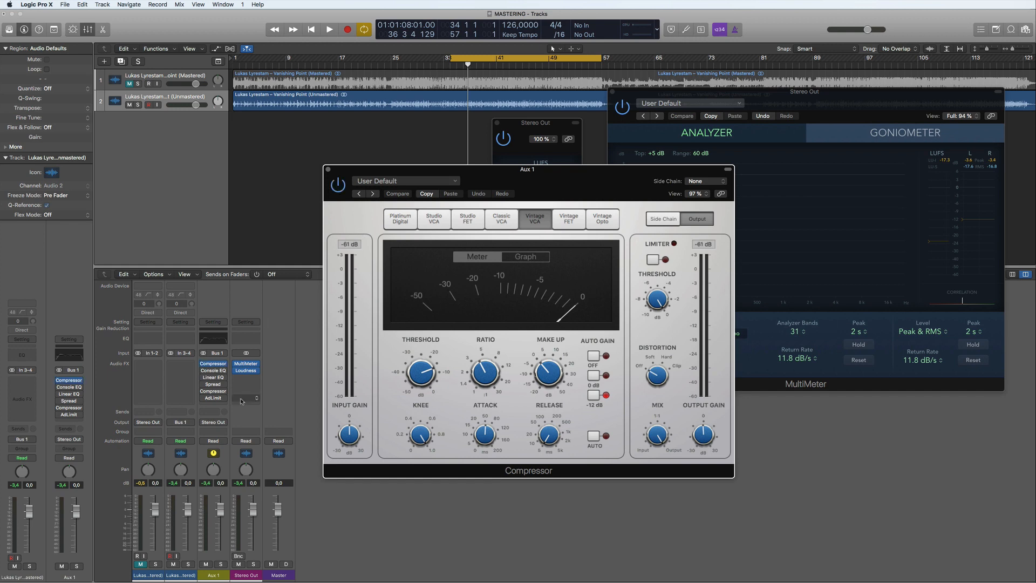
left_click(330, 29)
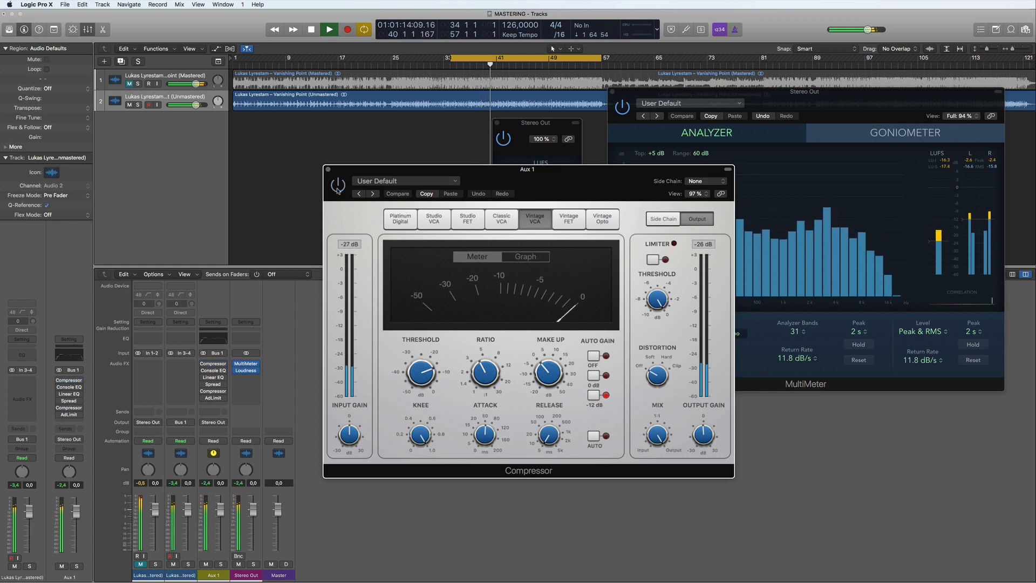
left_click(311, 29)
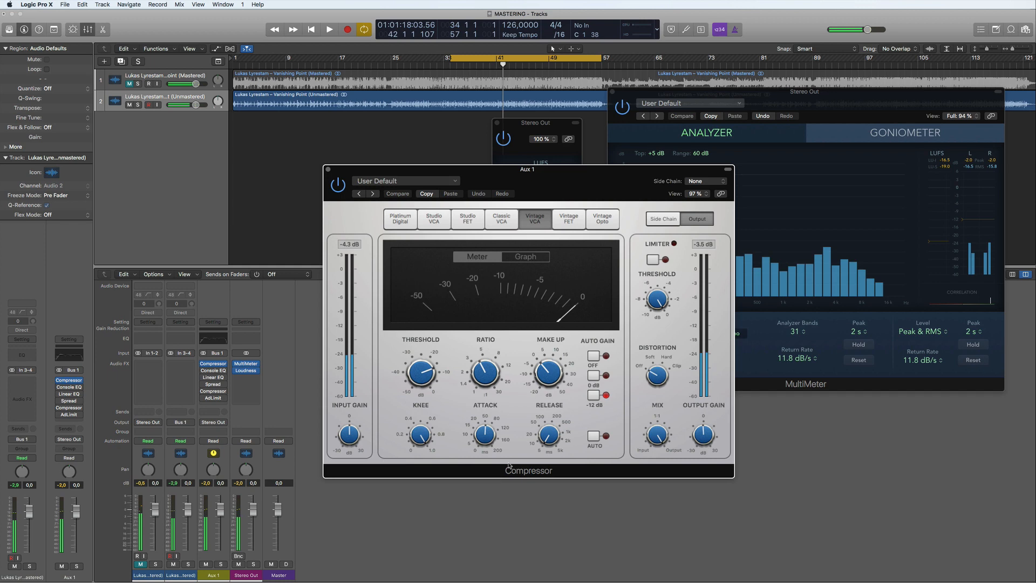
left_click_drag(527, 169, 533, 211)
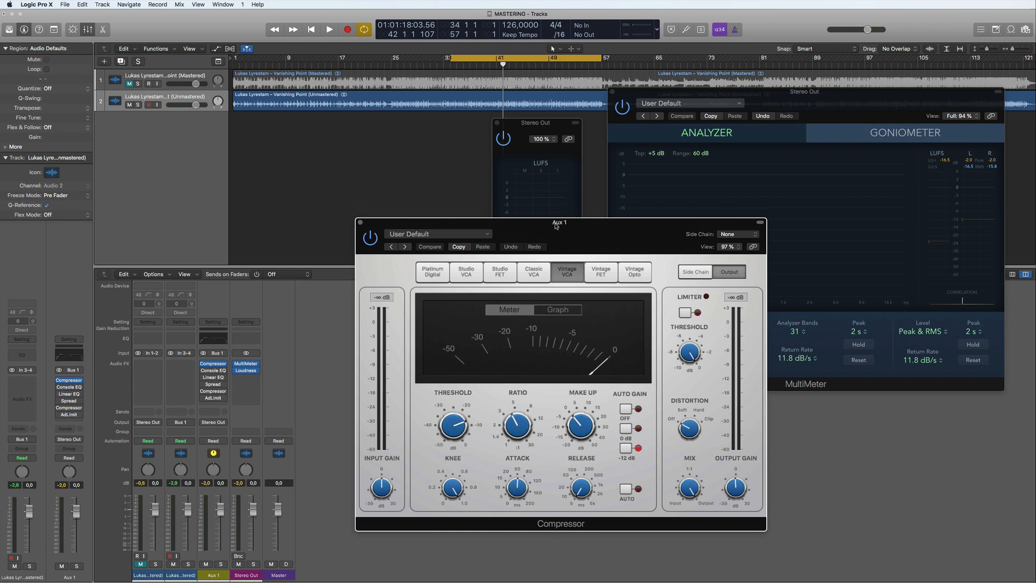
left_click_drag(559, 222, 538, 209)
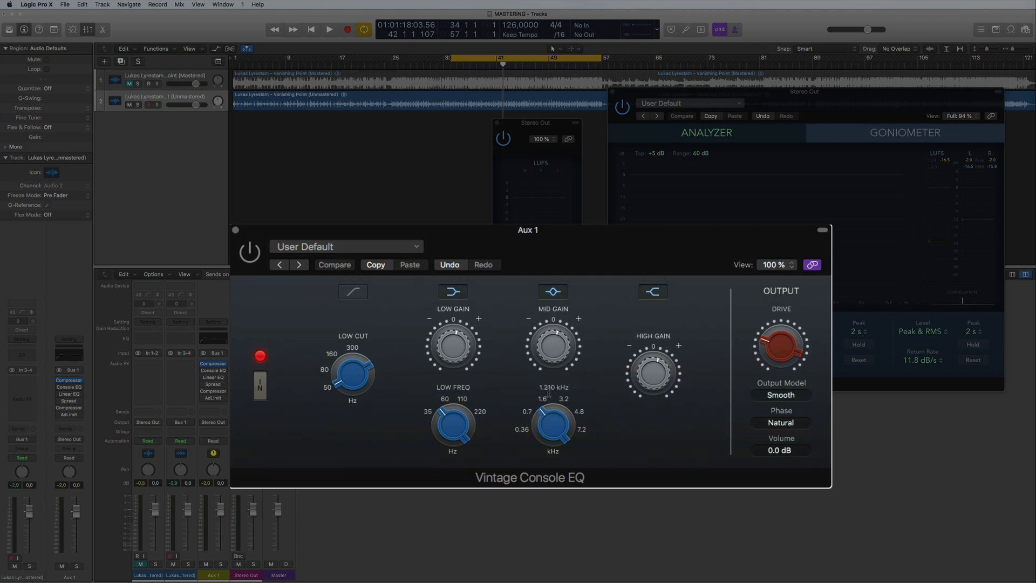
Step: Reposition the Vintage Console EQ window and play the track through it
left_click_drag(453, 344, 454, 330)
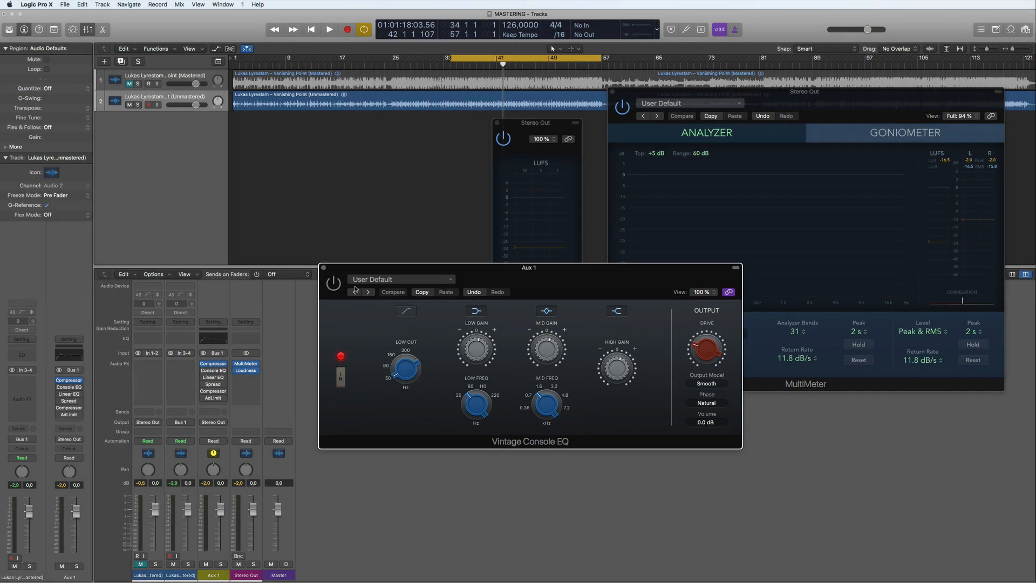
left_click(329, 30)
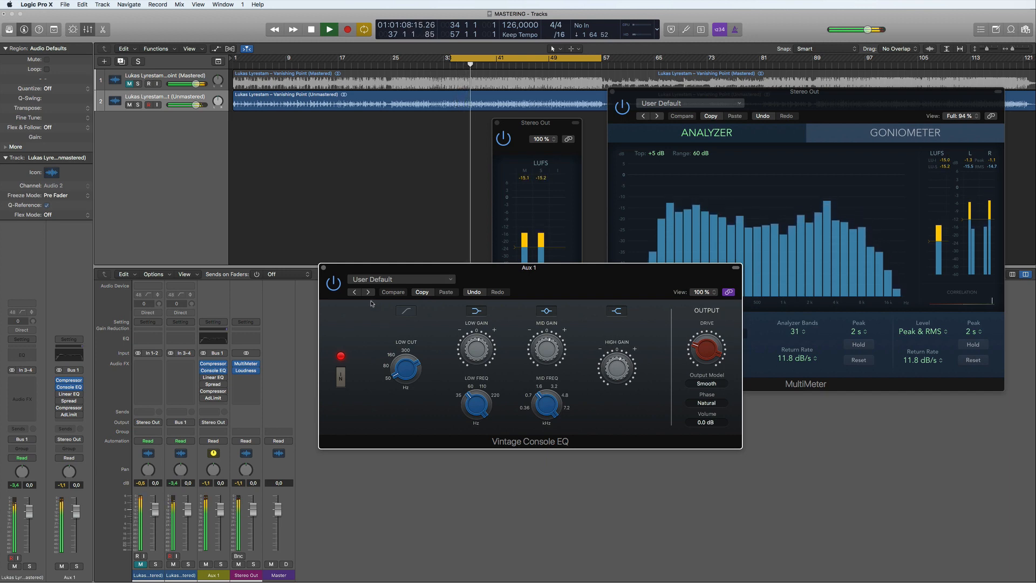
left_click(328, 29)
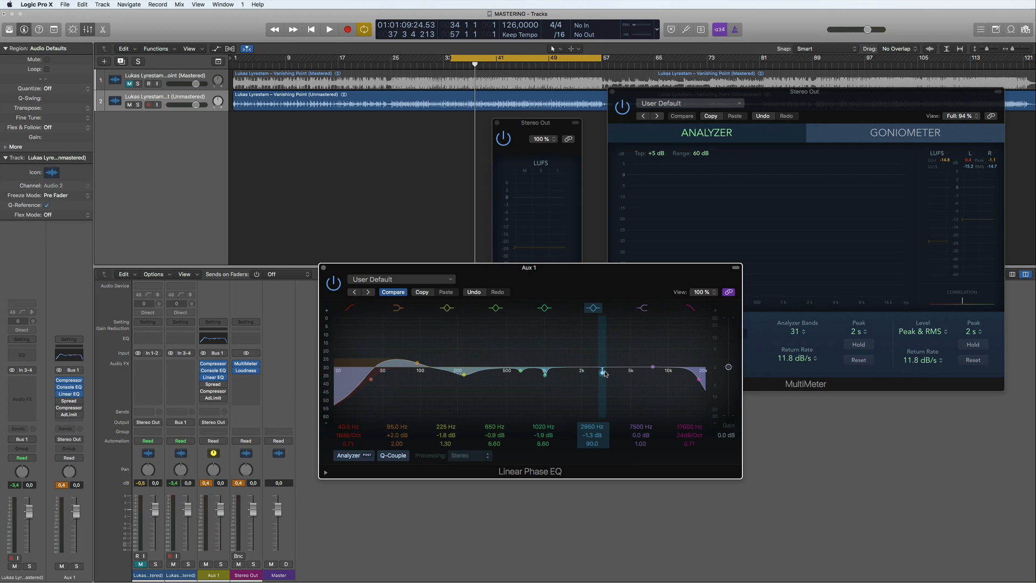
mouse_move(609, 377)
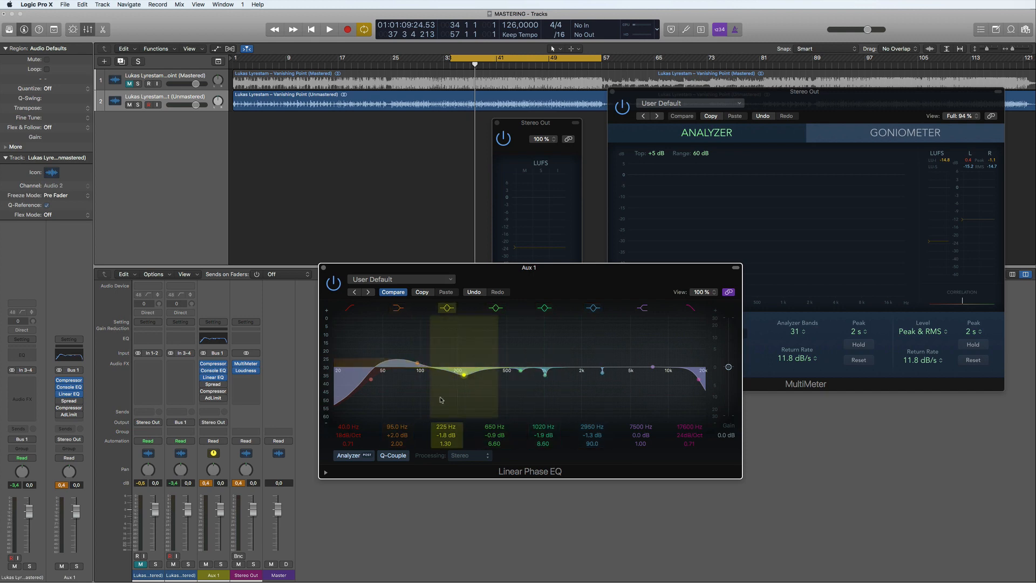
Step: Select the Linear Phase EQ's 225 Hz cut band to inspect the curve
left_click(398, 307)
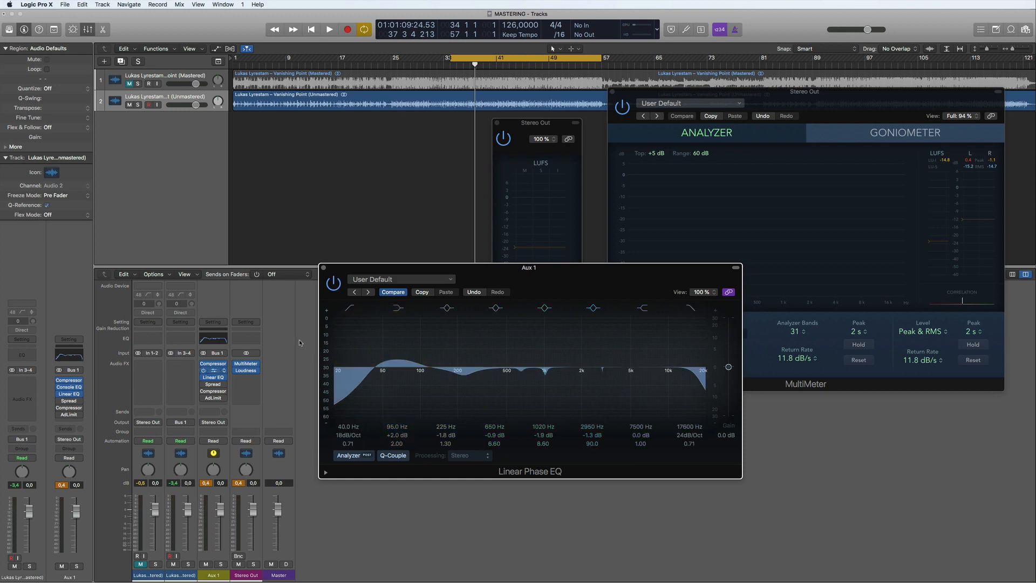
left_click(330, 29)
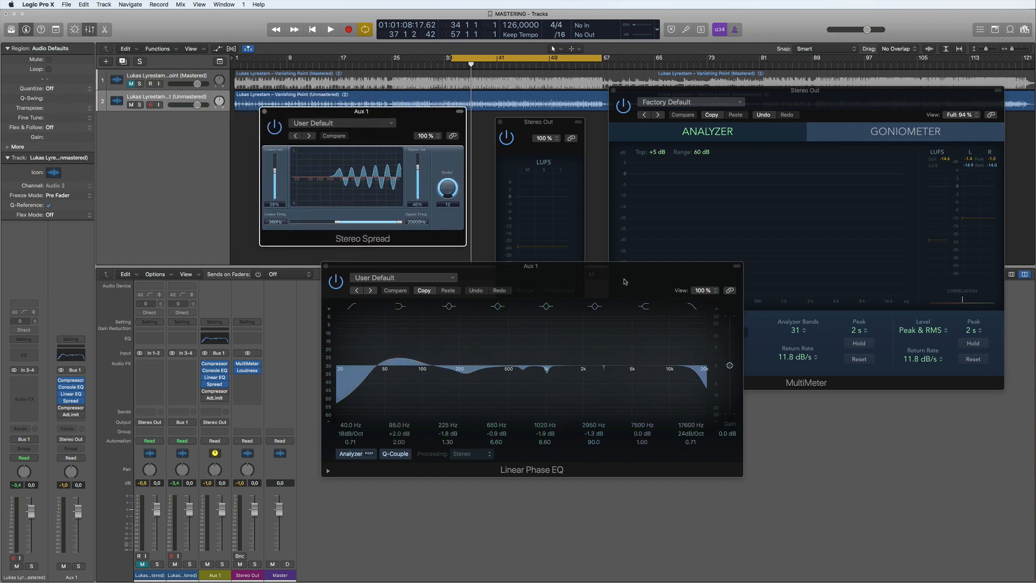
Step: Close the Linear Phase EQ and view Stereo Spread at 28% lower, 46% upper intensity
left_click_drag(530, 266, 508, 311)
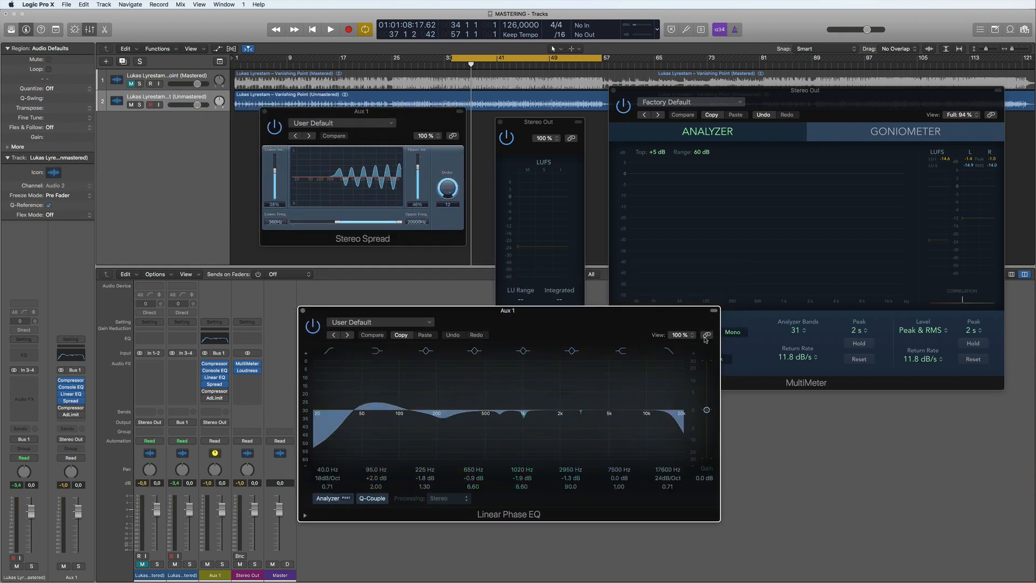
left_click(706, 335)
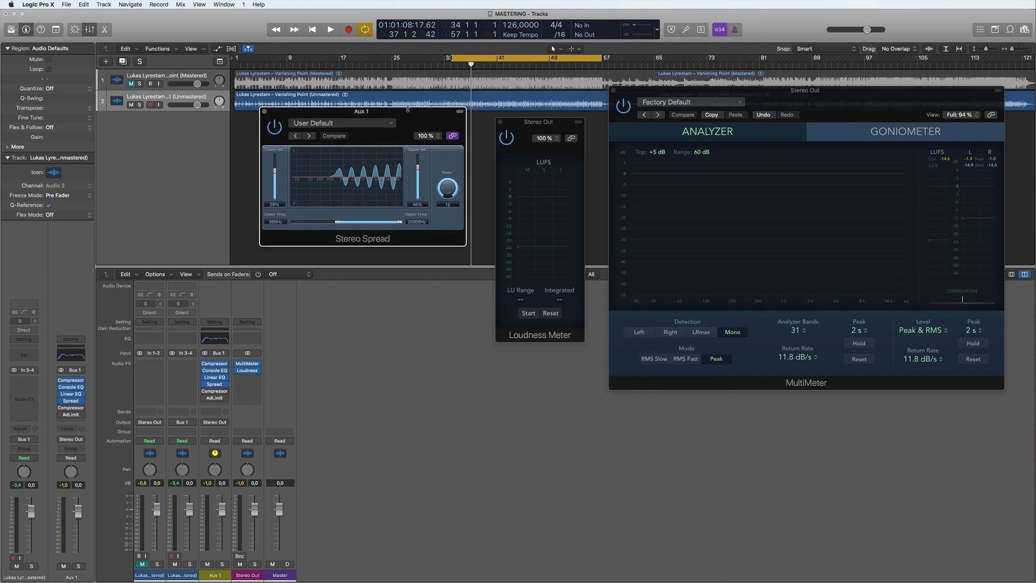
left_click_drag(362, 111, 433, 351)
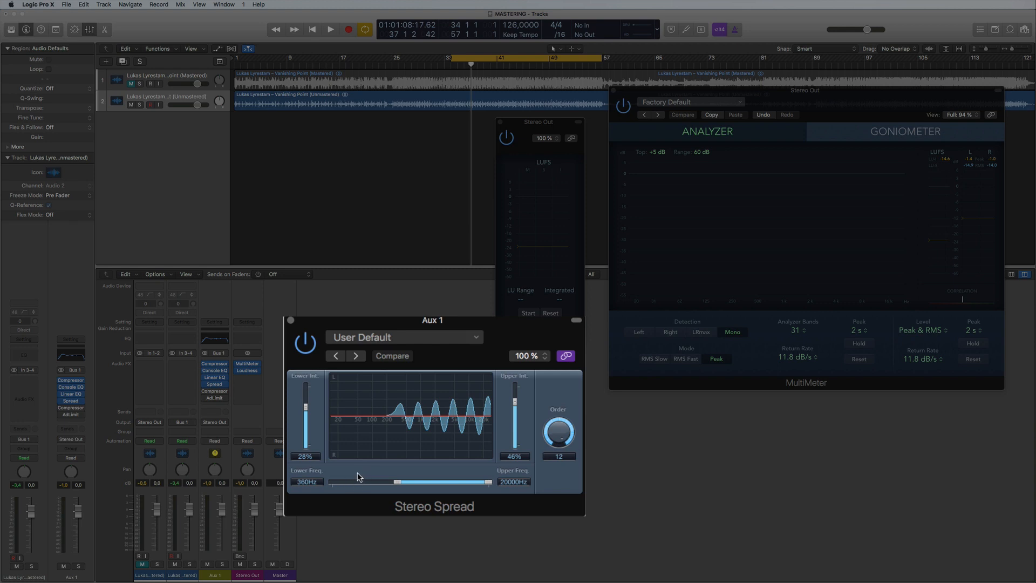
mouse_move(500, 480)
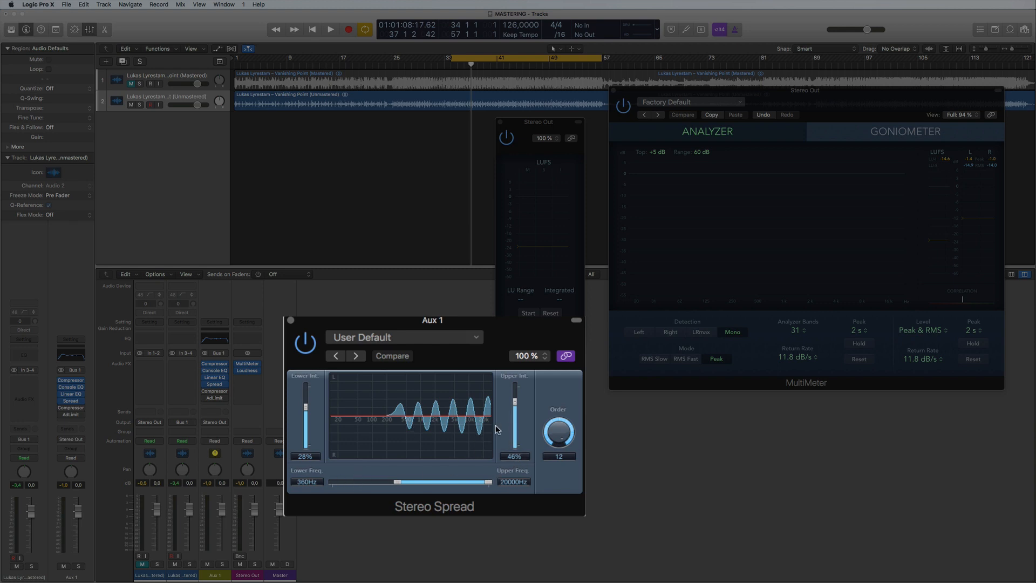
left_click(329, 29)
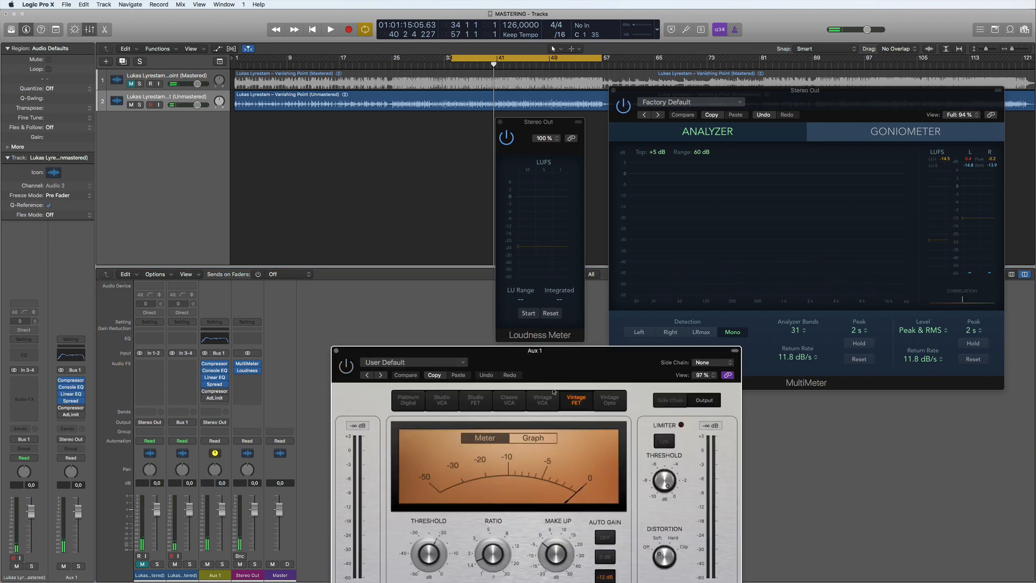
Step: Audition the Aux 1 Vintage FET compressor, repositioning its window and adjusting its controls
left_click_drag(536, 350, 481, 323)
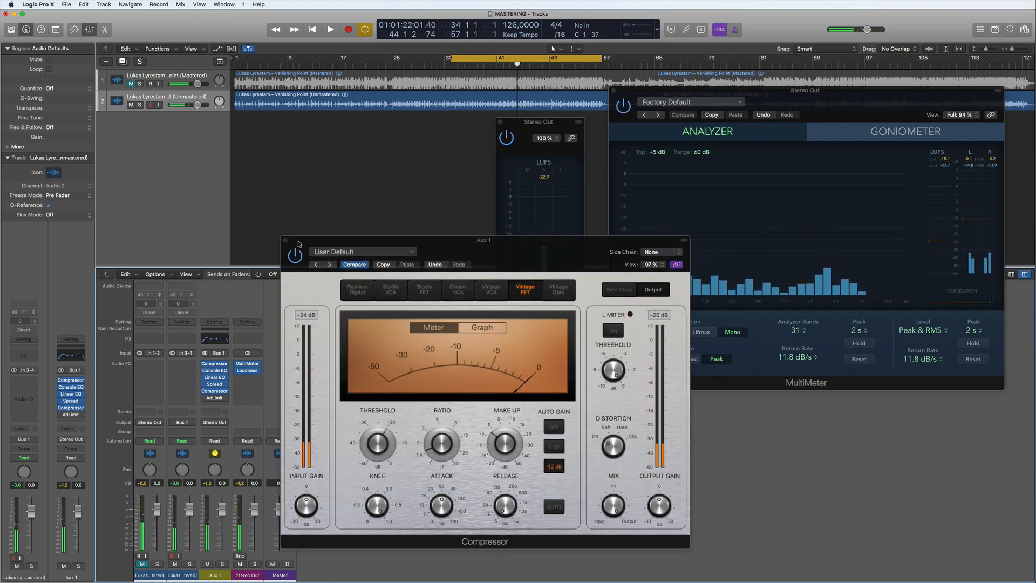
left_click_drag(484, 240, 613, 273)
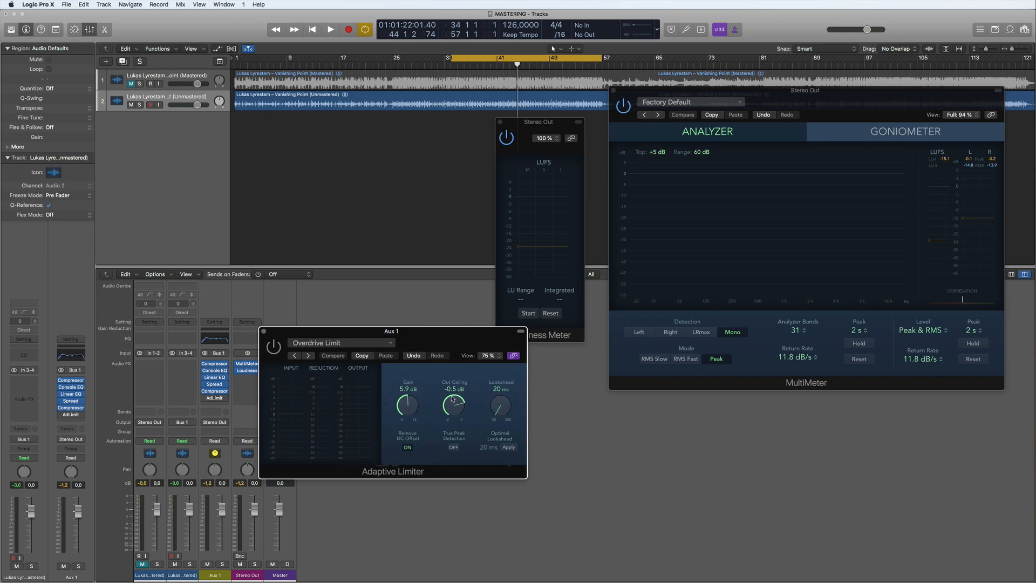
mouse_move(139, 485)
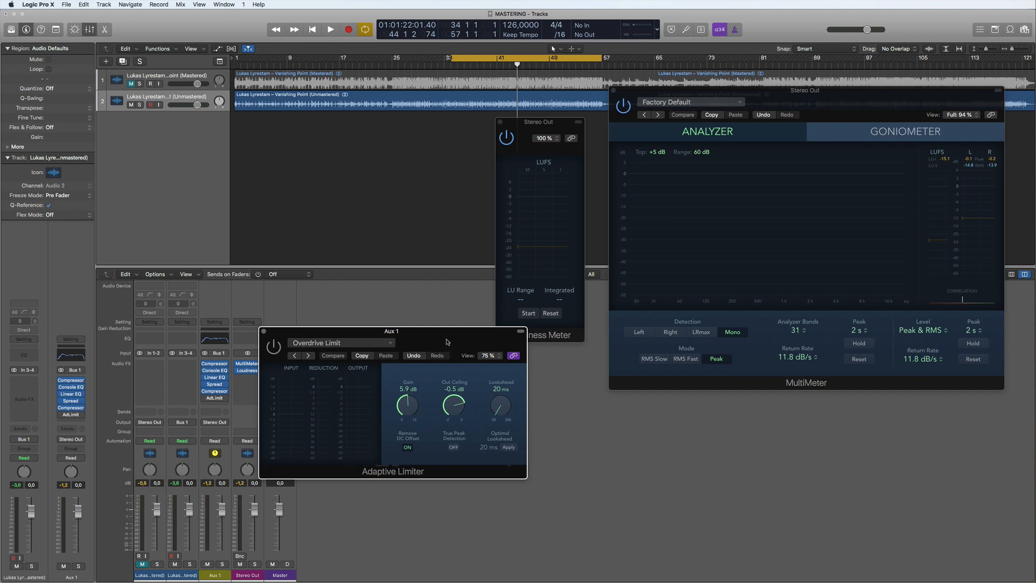
Step: Audition the Overdrive Limit limiter at about 1 dB gain, then restore 5.9 dB
left_click_drag(391, 331, 453, 359)
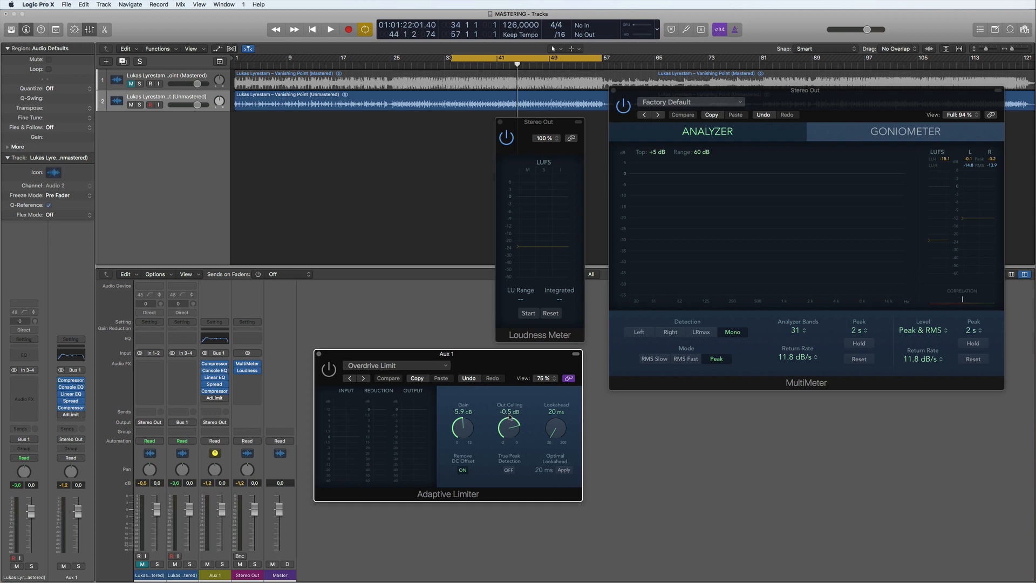
mouse_move(506, 358)
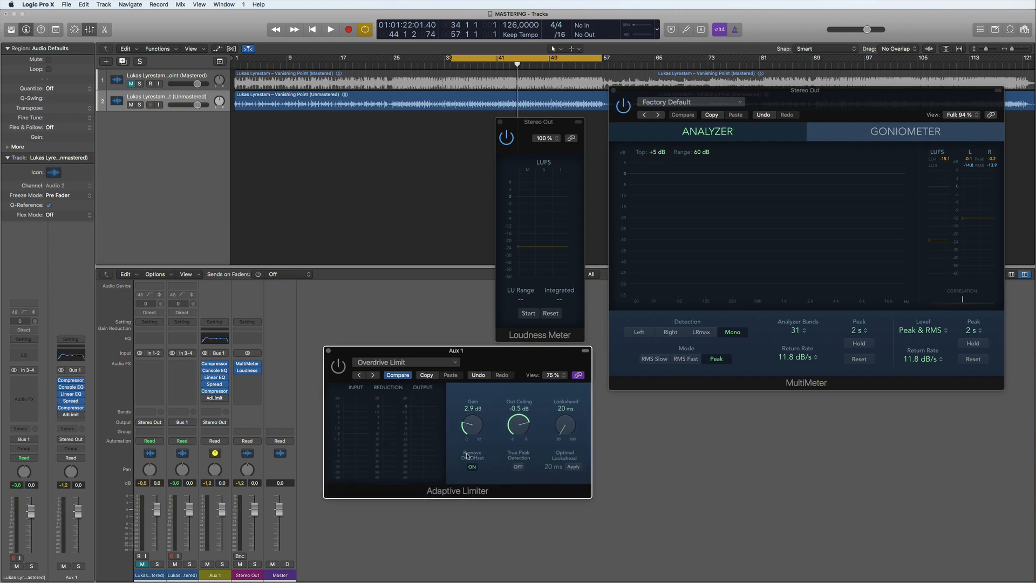
left_click_drag(471, 426, 472, 433)
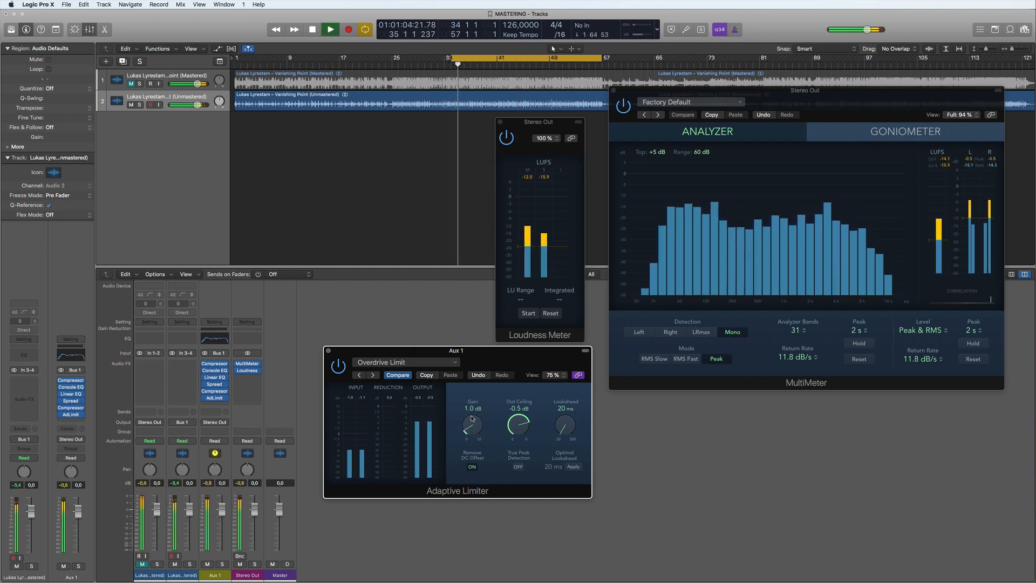
left_click_drag(471, 424, 471, 410)
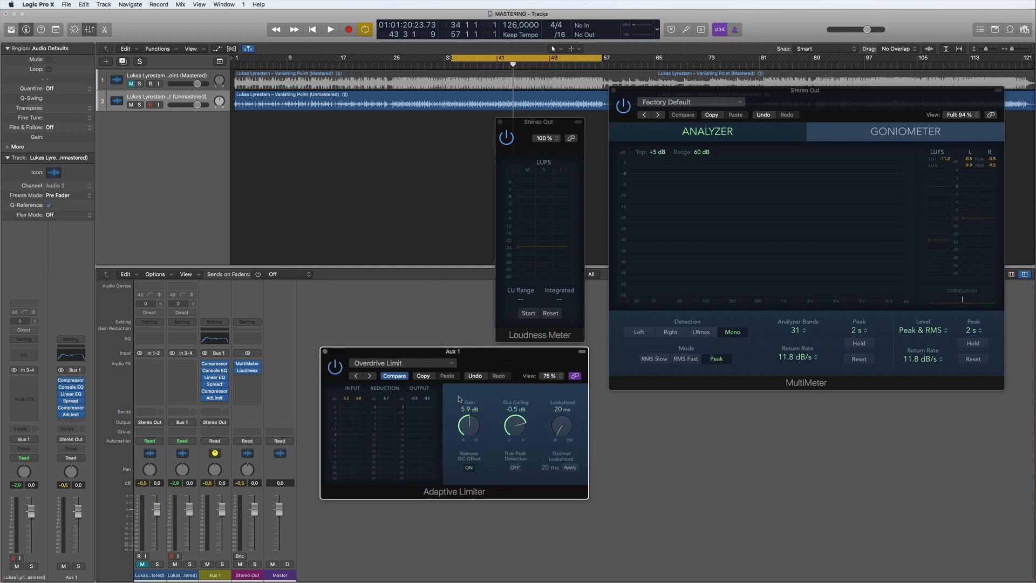
left_click(330, 29)
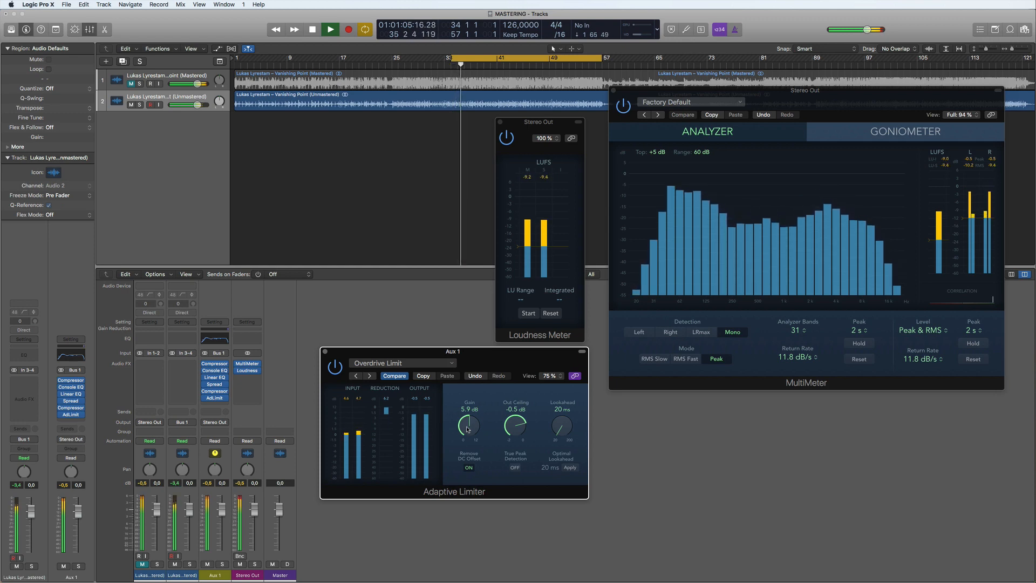
left_click(312, 29)
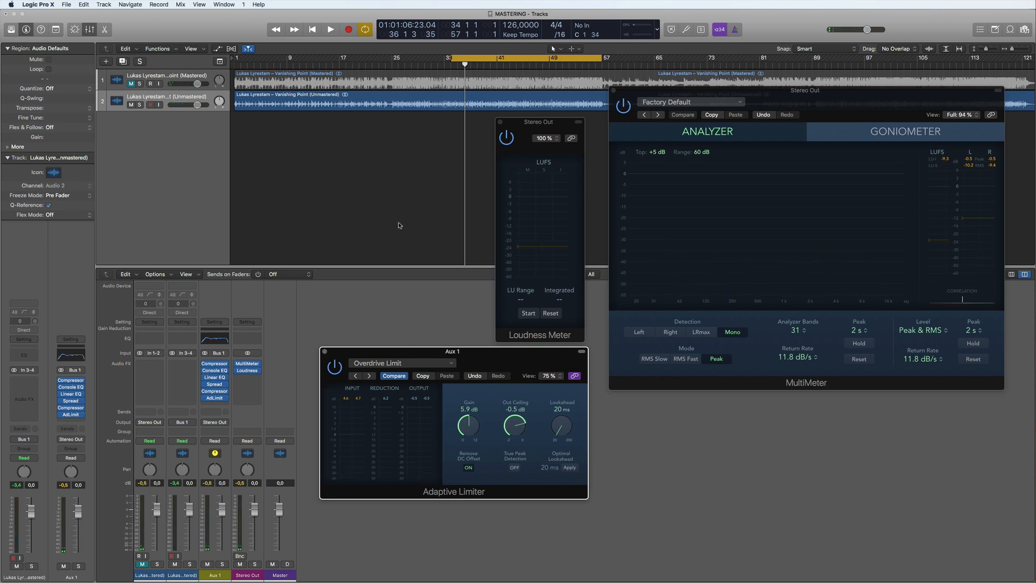
left_click(330, 29)
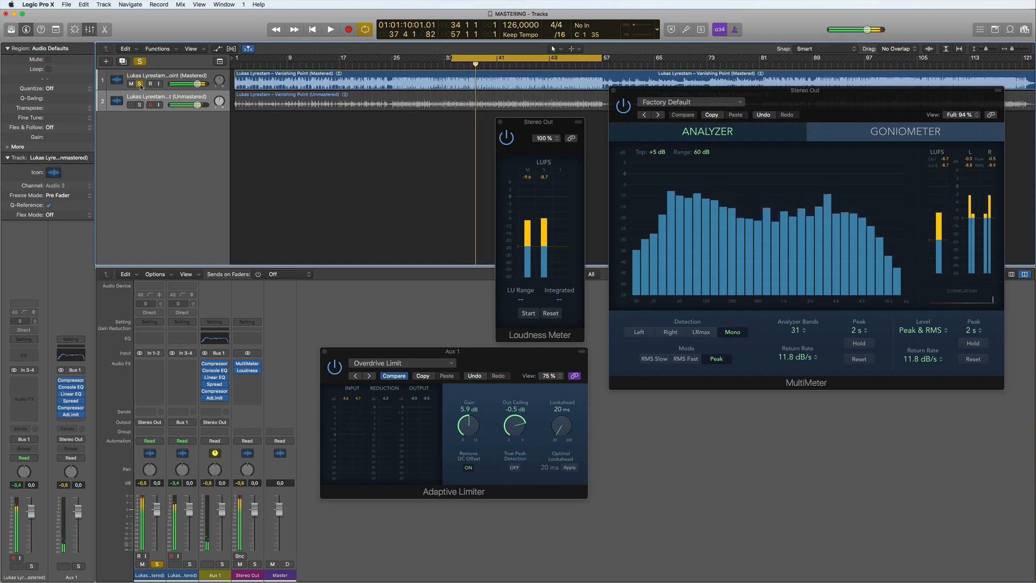
left_click(330, 29)
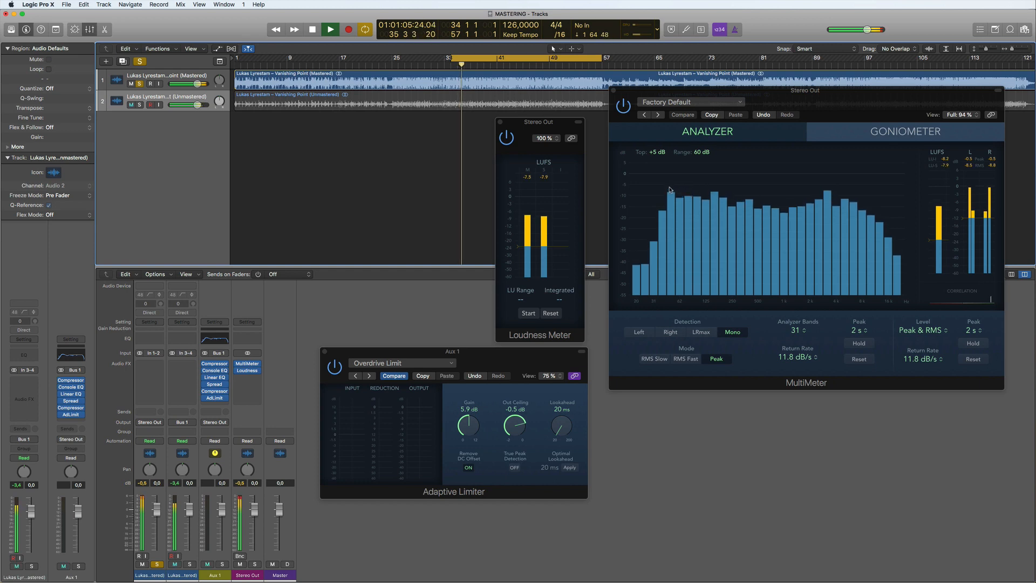
left_click(329, 29)
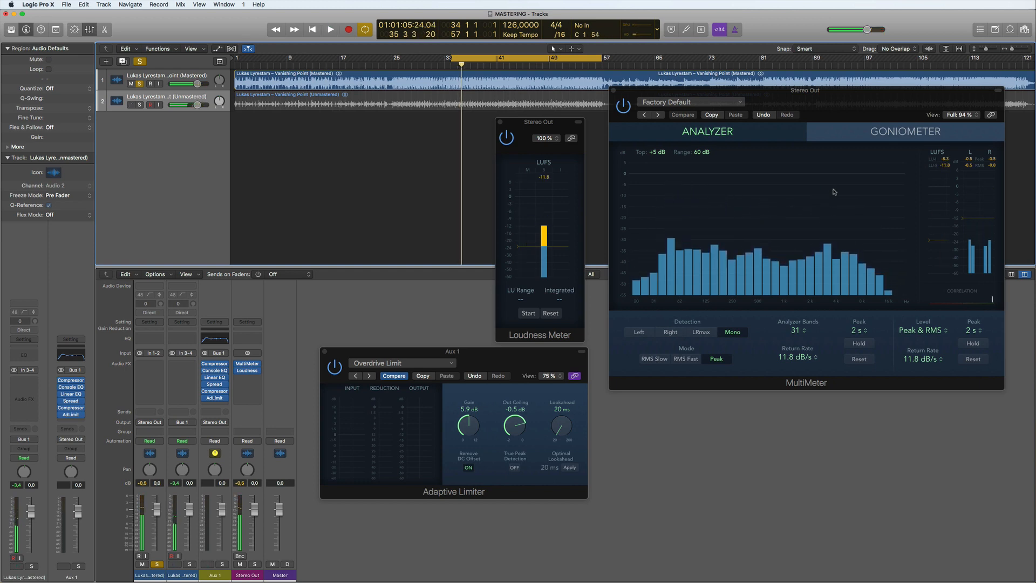
left_click(330, 29)
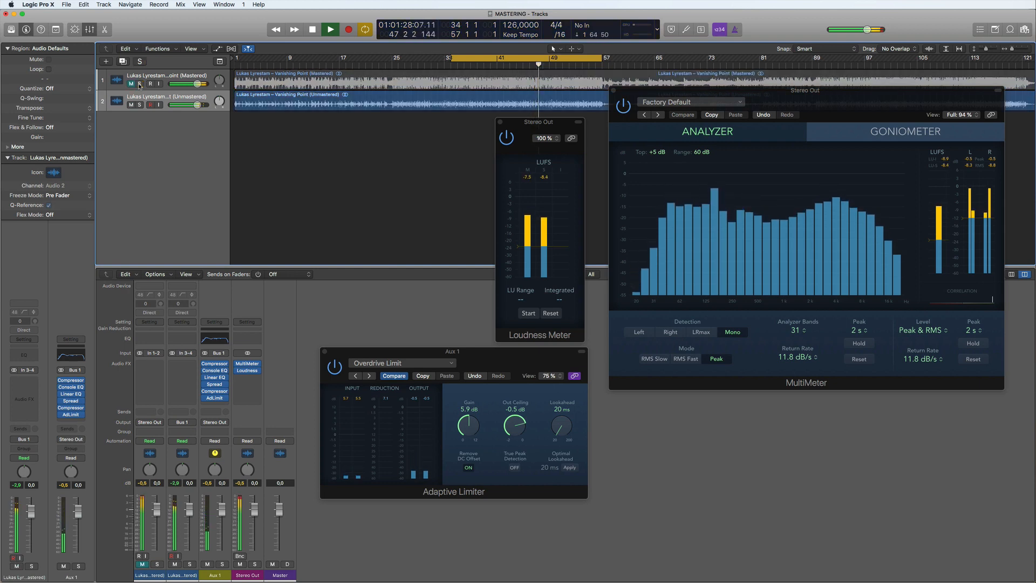
left_click(329, 29)
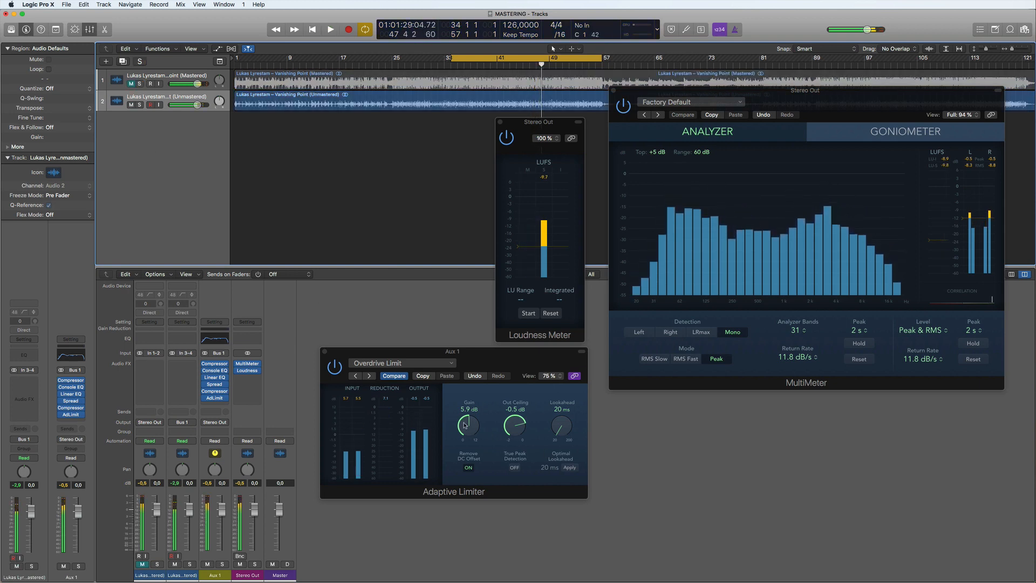
left_click(329, 29)
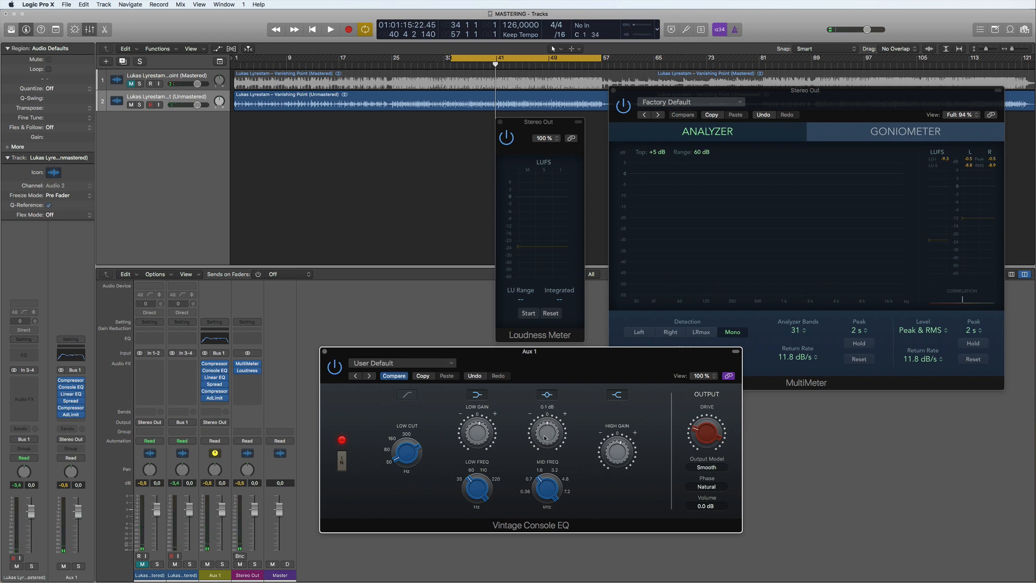
Step: Open the Aux 1 Vintage Console EQ plugin window
left_click(329, 30)
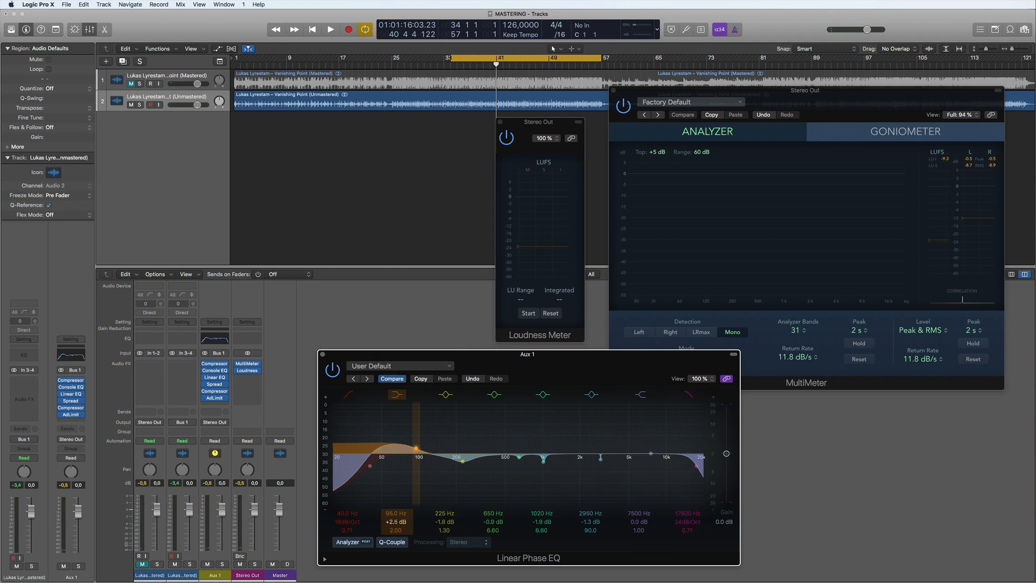
Step: Play through the 95 Hz-boosted Linear Phase EQ with the live spectrum, then stop
left_click(330, 29)
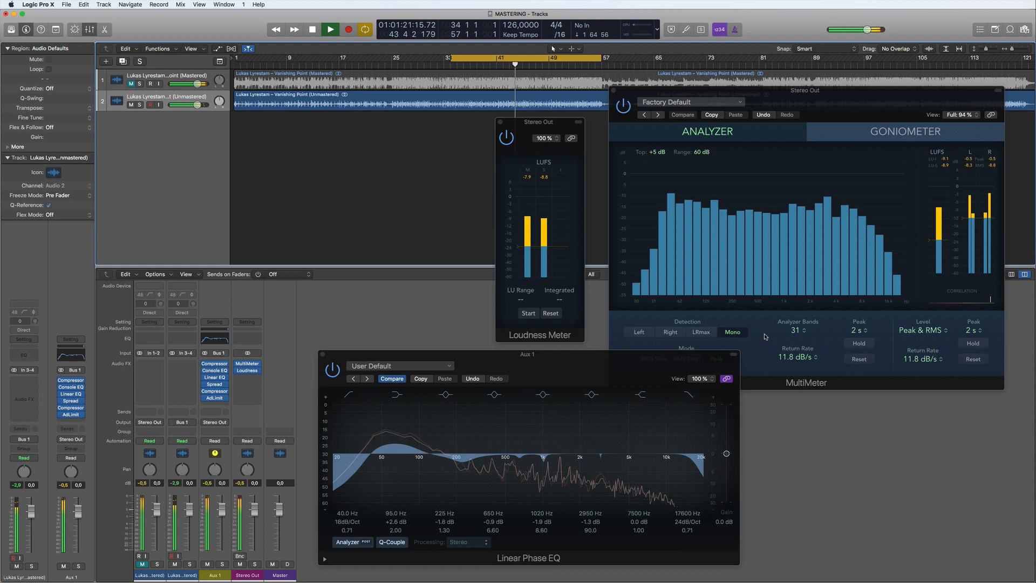
left_click(330, 29)
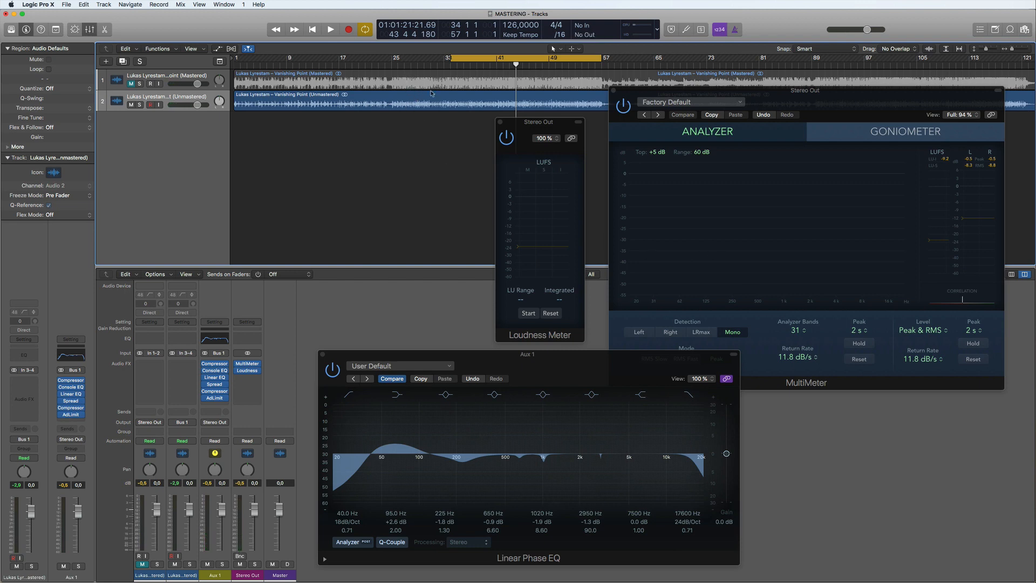
mouse_move(415, 175)
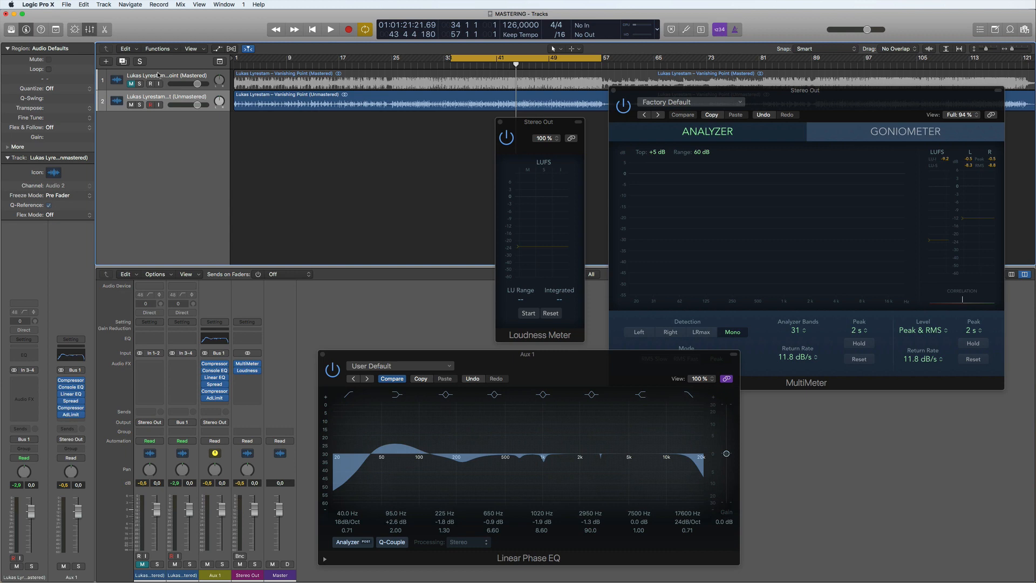
mouse_move(163, 77)
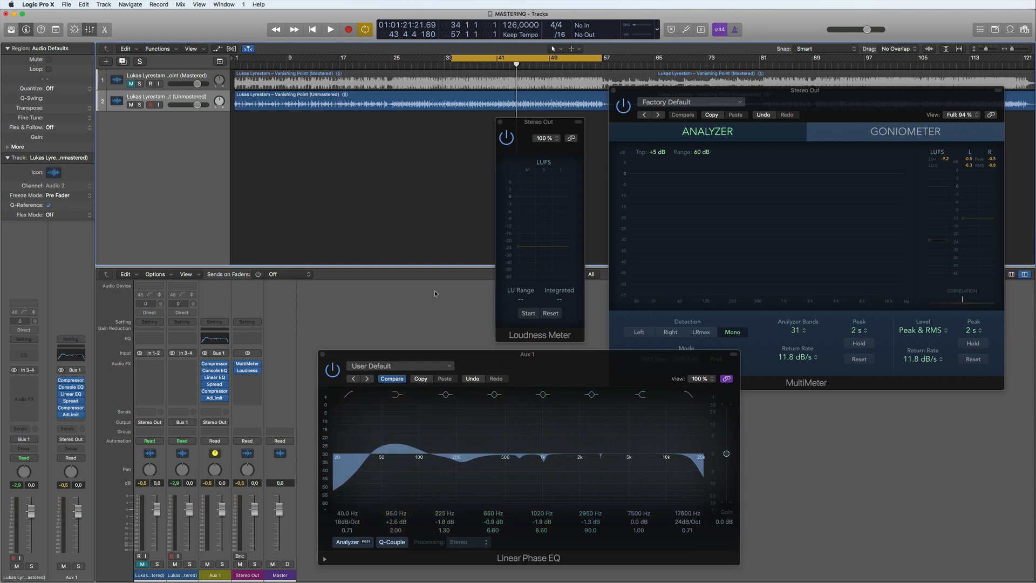
mouse_move(336, 185)
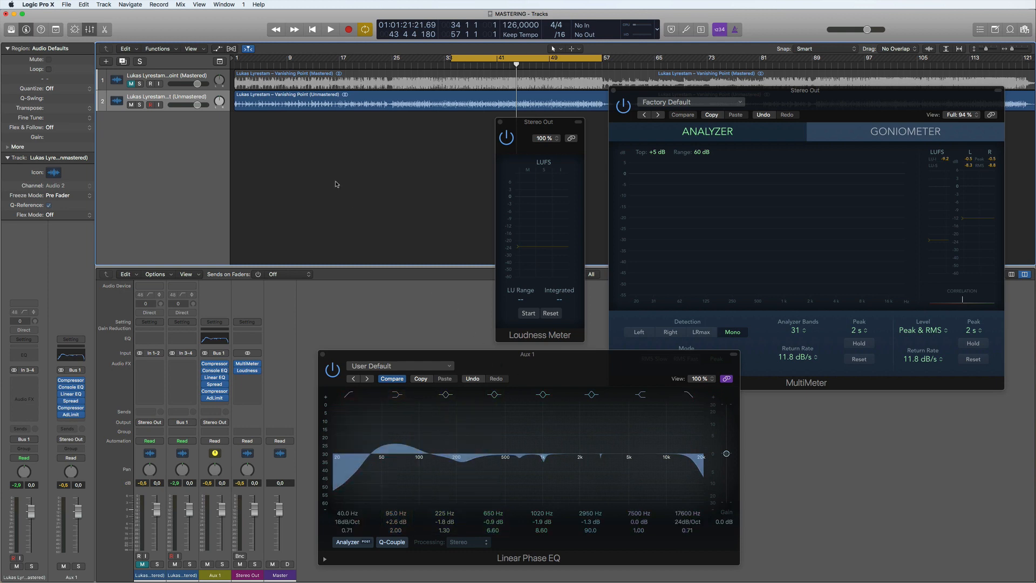